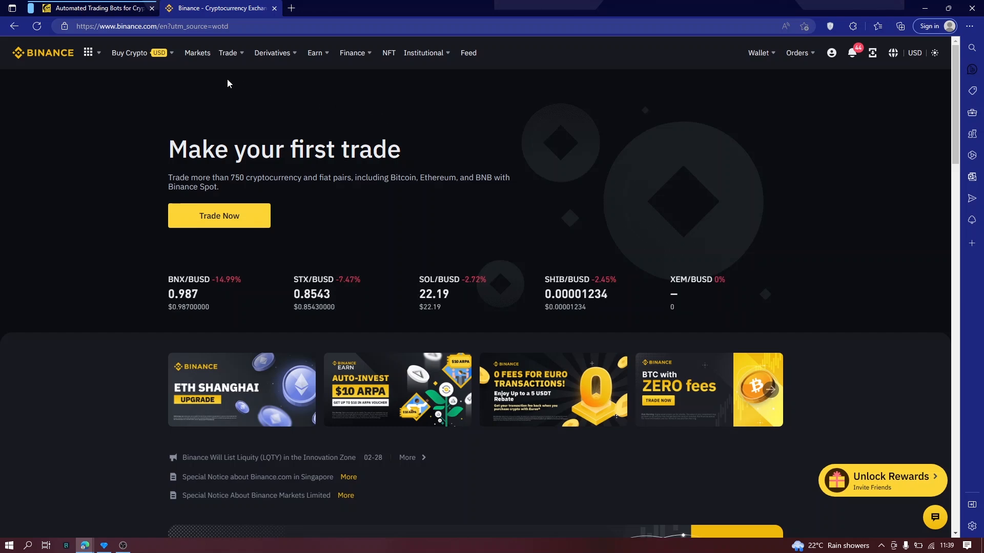
# Switch from the Binance homepage to the TradeSanta homepage in the browser.
pyautogui.click(94, 8)
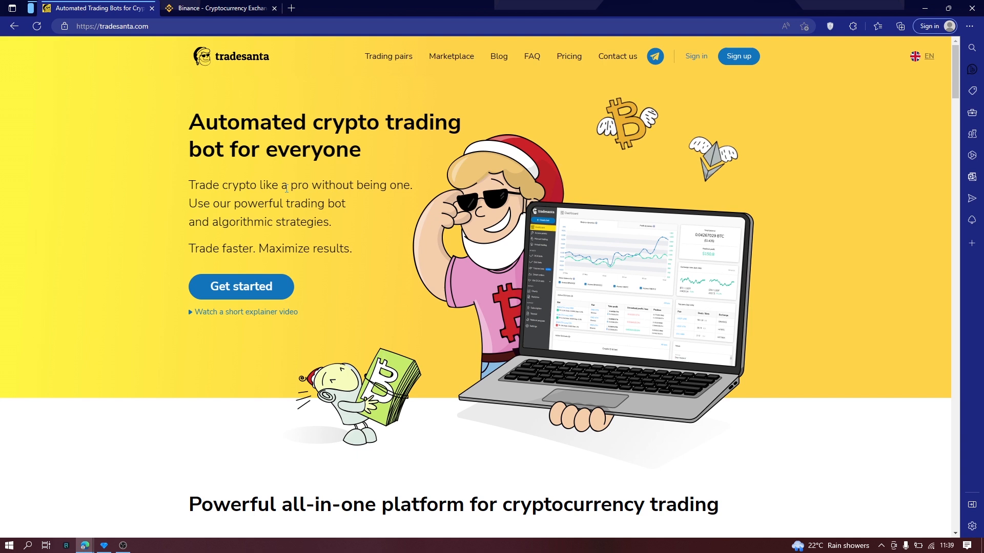
pyautogui.moveTo(455, 93)
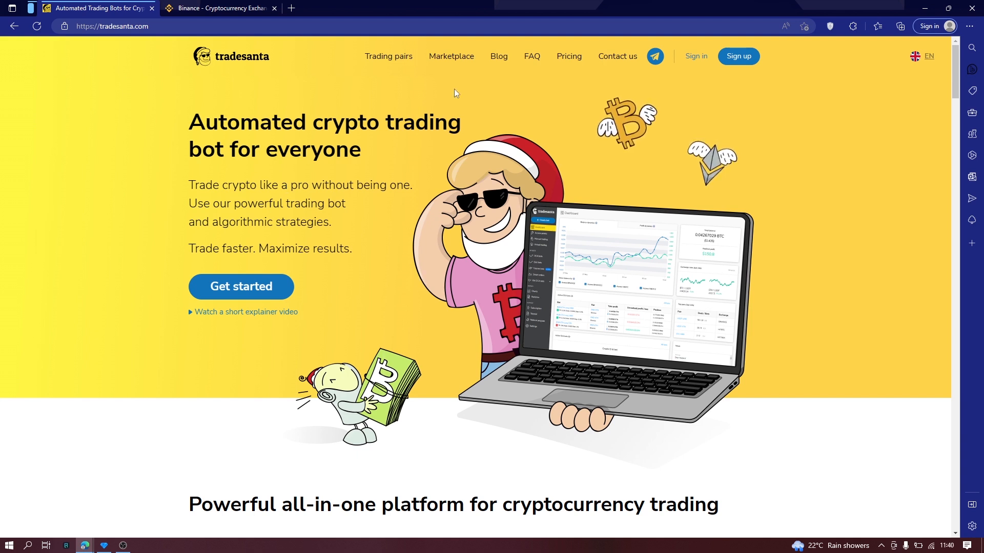
pyautogui.moveTo(345, 66)
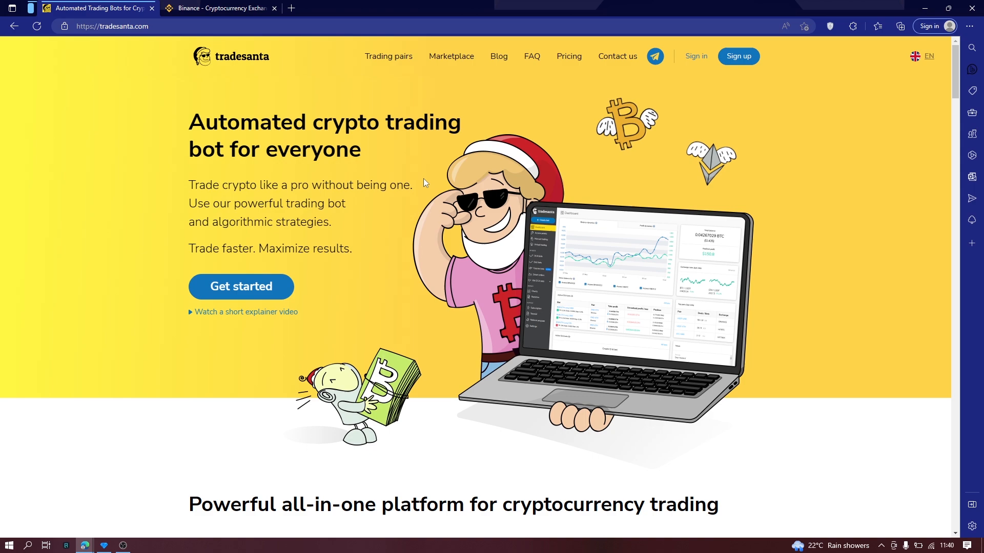
pyautogui.moveTo(309, 199)
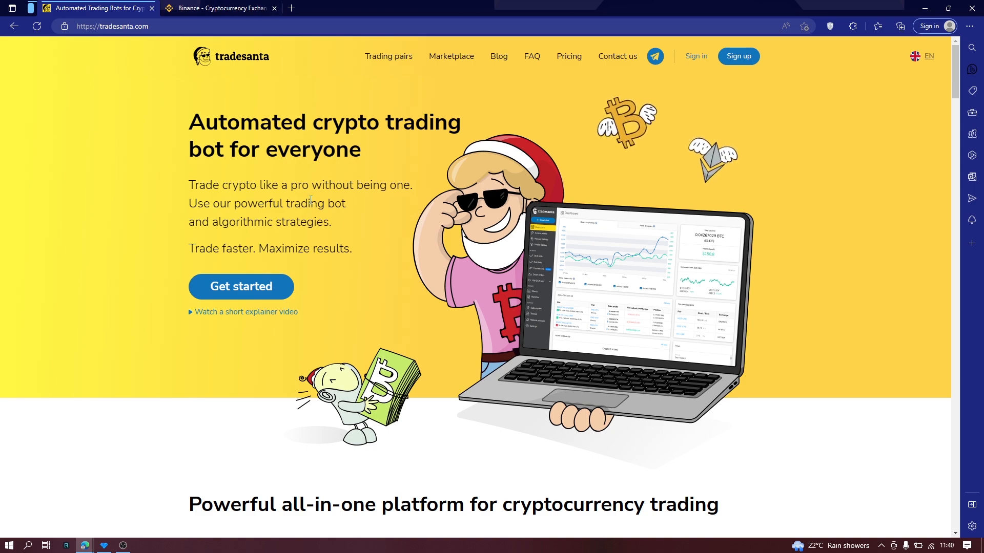
pyautogui.scroll(-3)
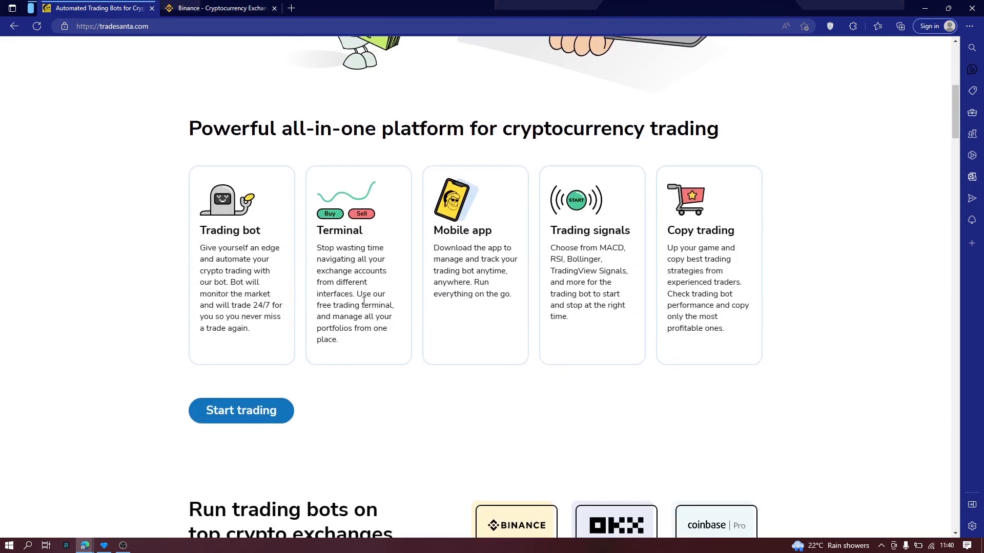
pyautogui.scroll(-3)
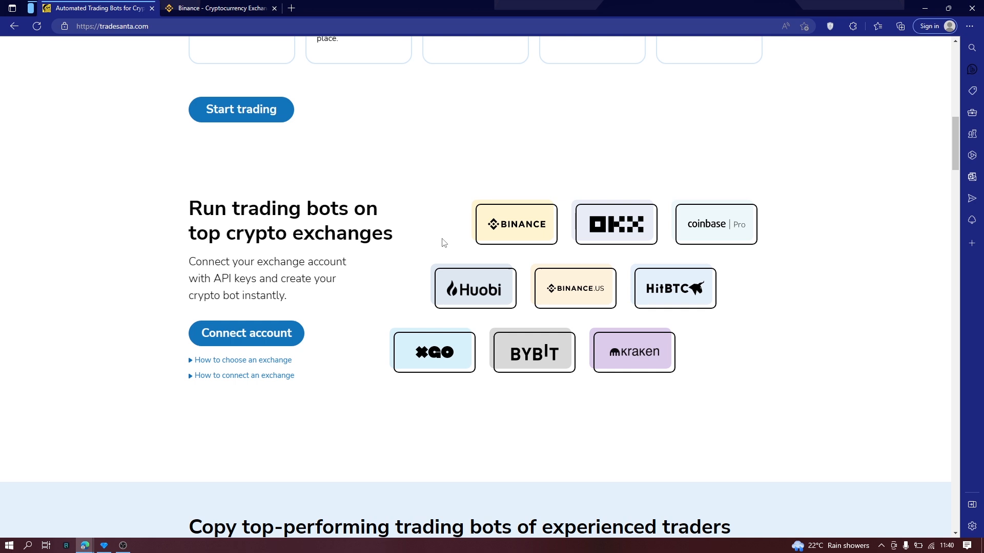
pyautogui.moveTo(401, 396)
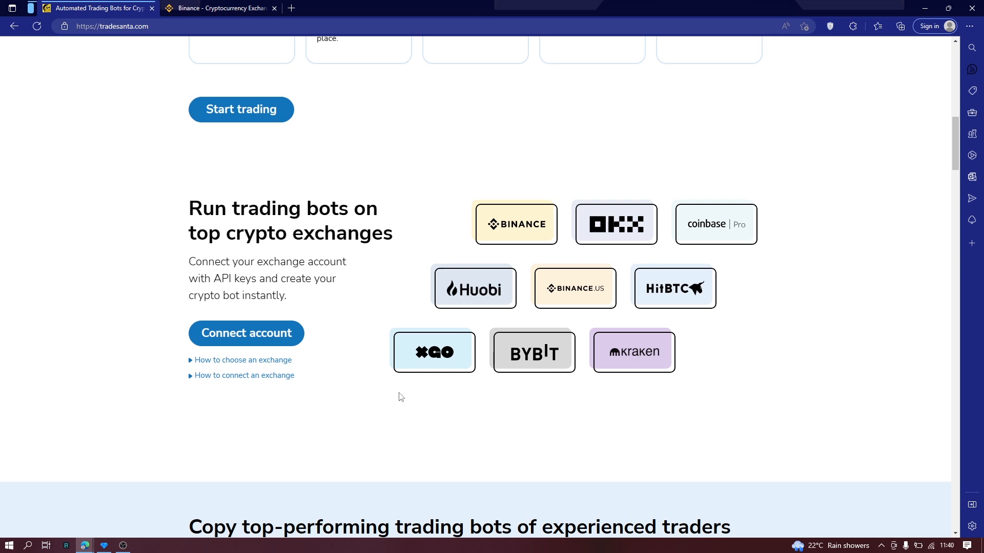
pyautogui.moveTo(372, 337)
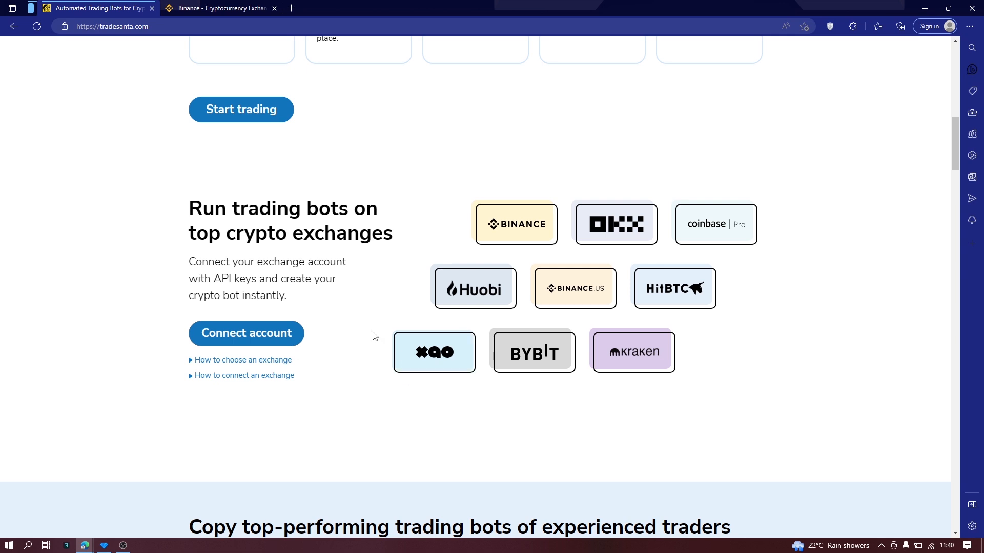
pyautogui.moveTo(407, 243)
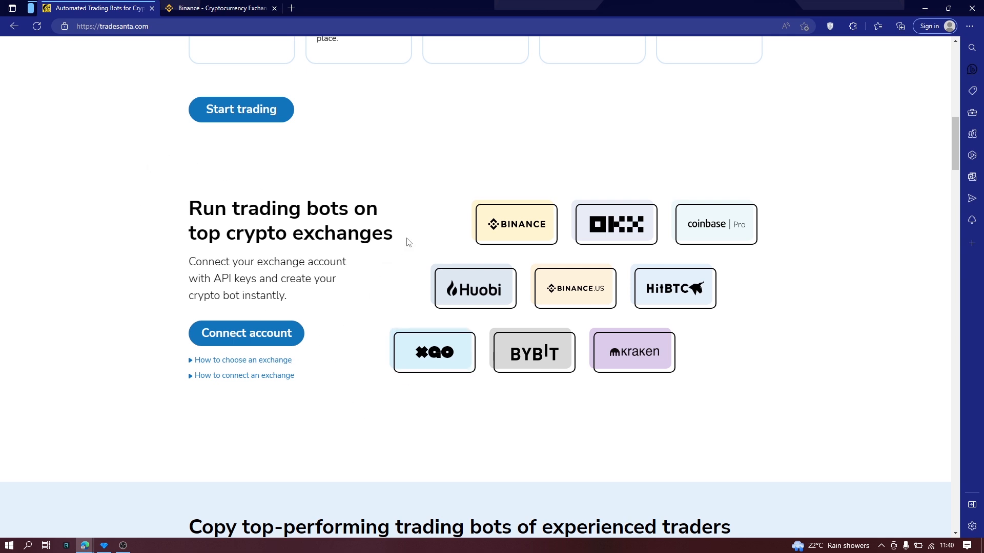
pyautogui.moveTo(690, 227)
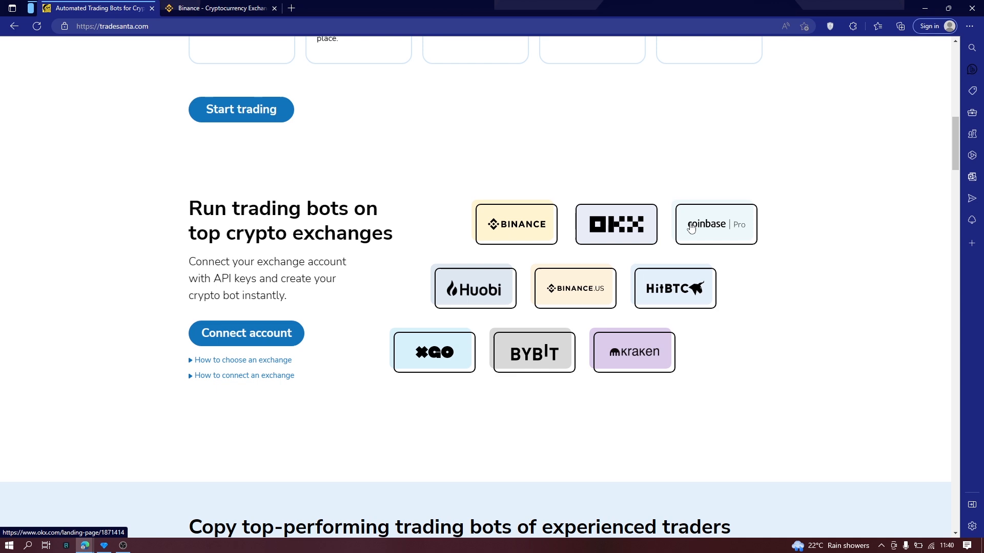
pyautogui.moveTo(636, 275)
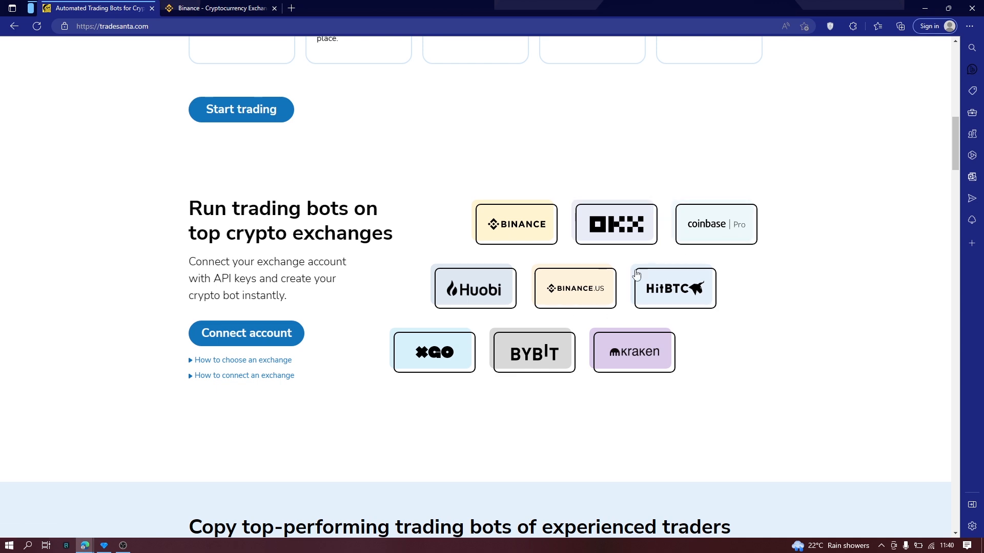
pyautogui.moveTo(533, 351)
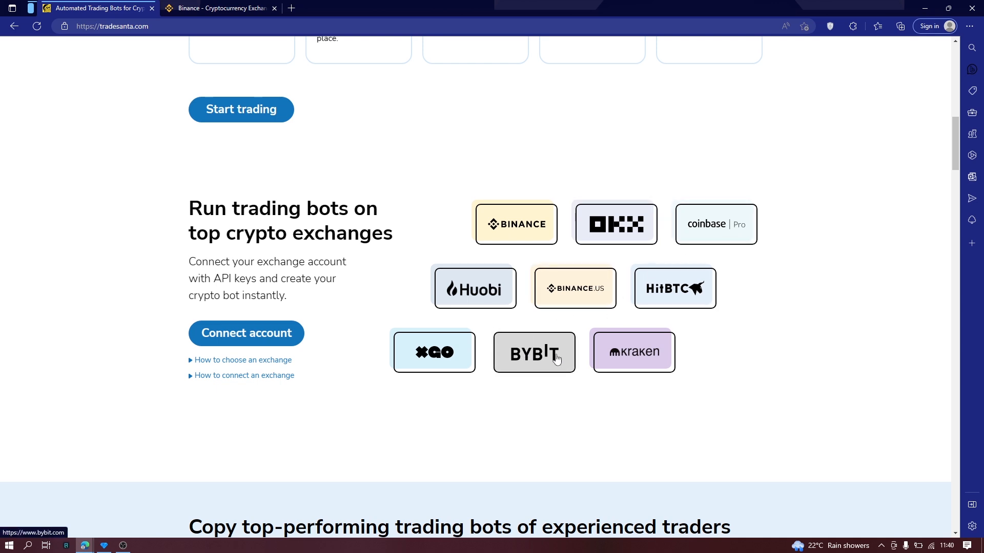
pyautogui.scroll(-3)
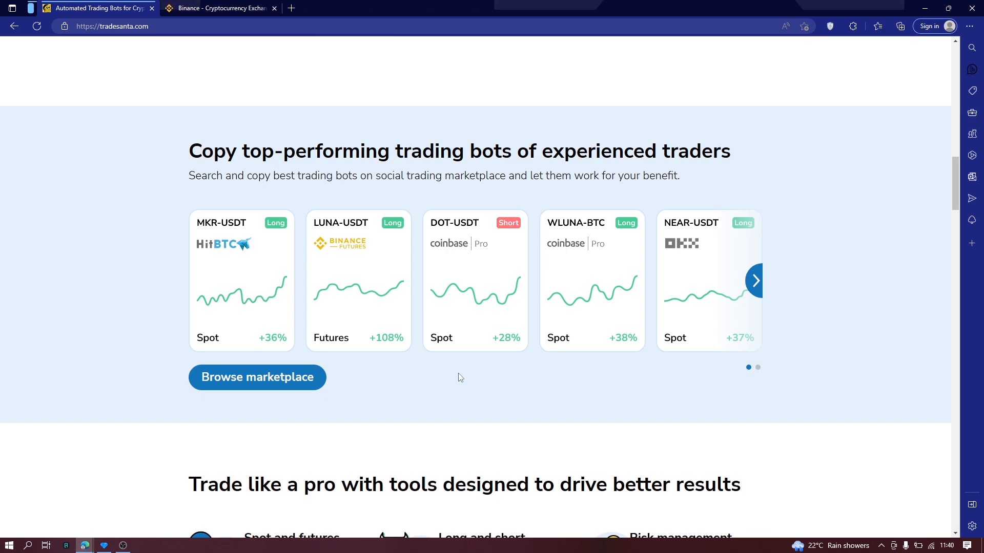
pyautogui.moveTo(436, 405)
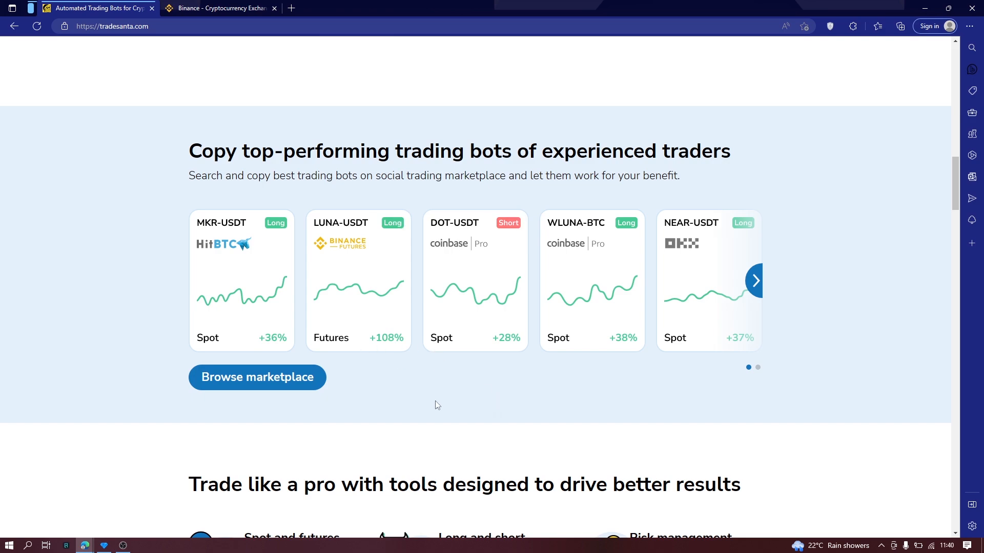
pyautogui.scroll(-3)
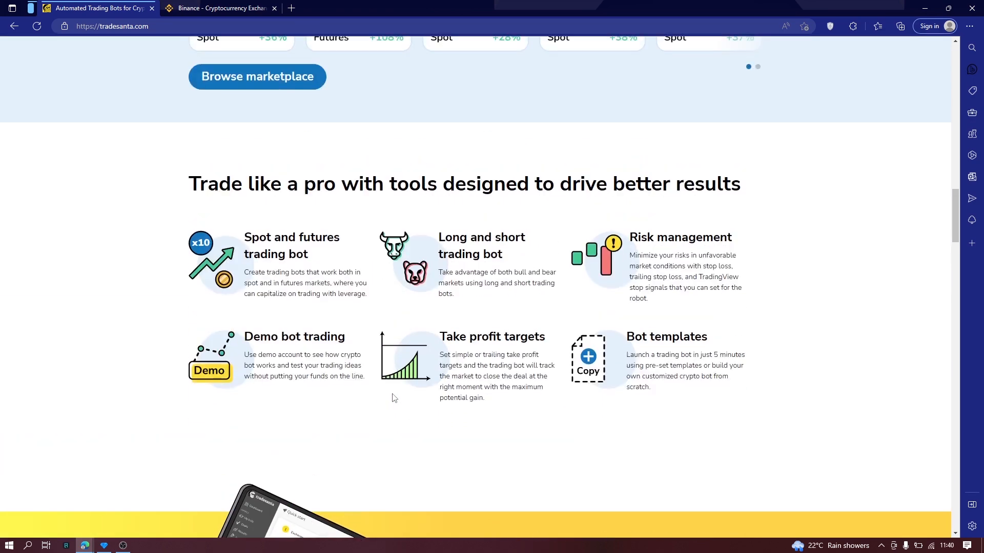
pyautogui.scroll(-3)
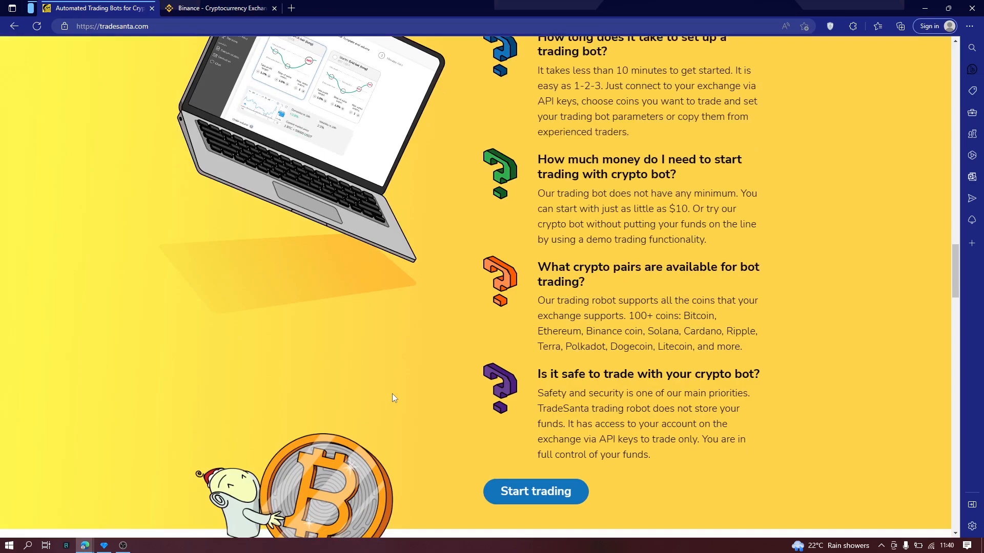
pyautogui.scroll(3)
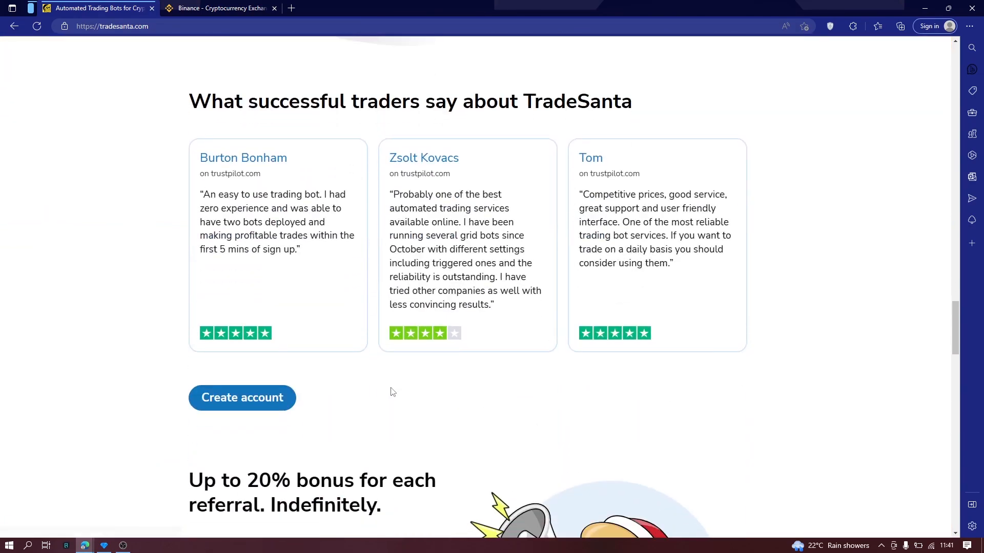
pyautogui.scroll(-3)
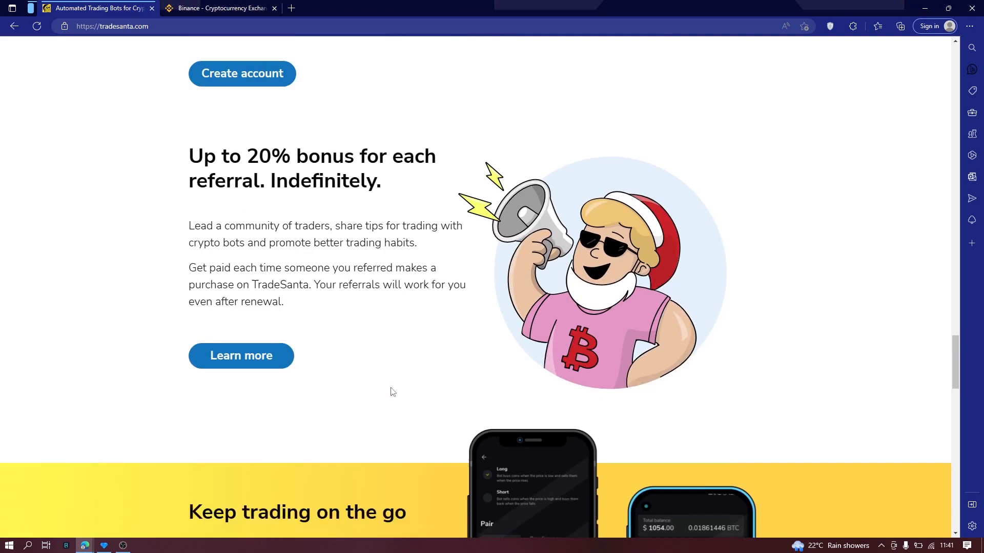
pyautogui.scroll(3)
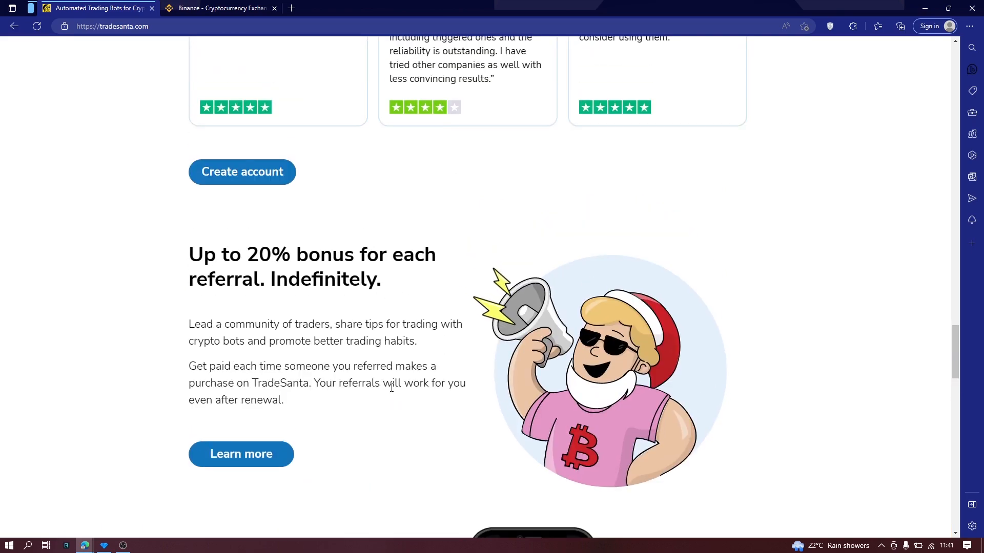
pyautogui.scroll(-3)
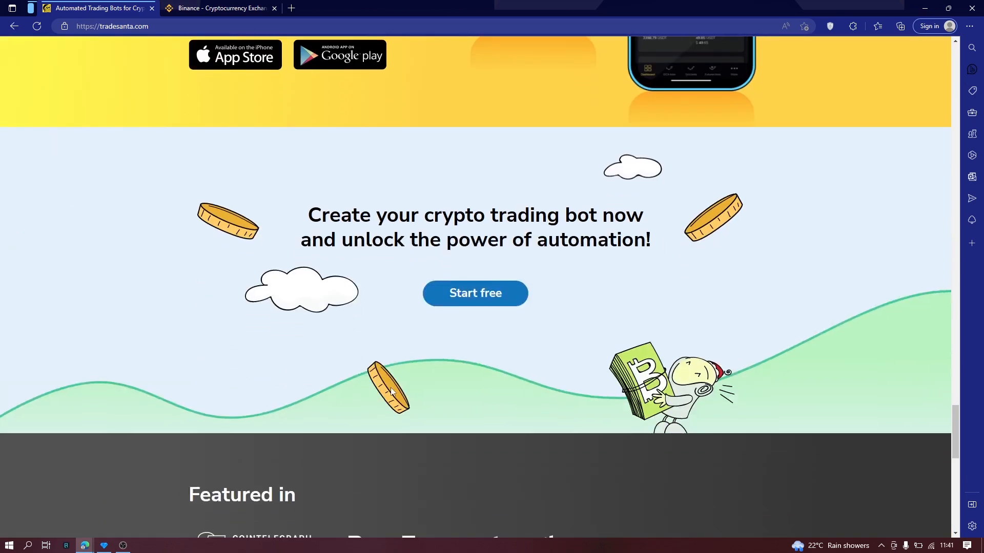
pyautogui.scroll(-3)
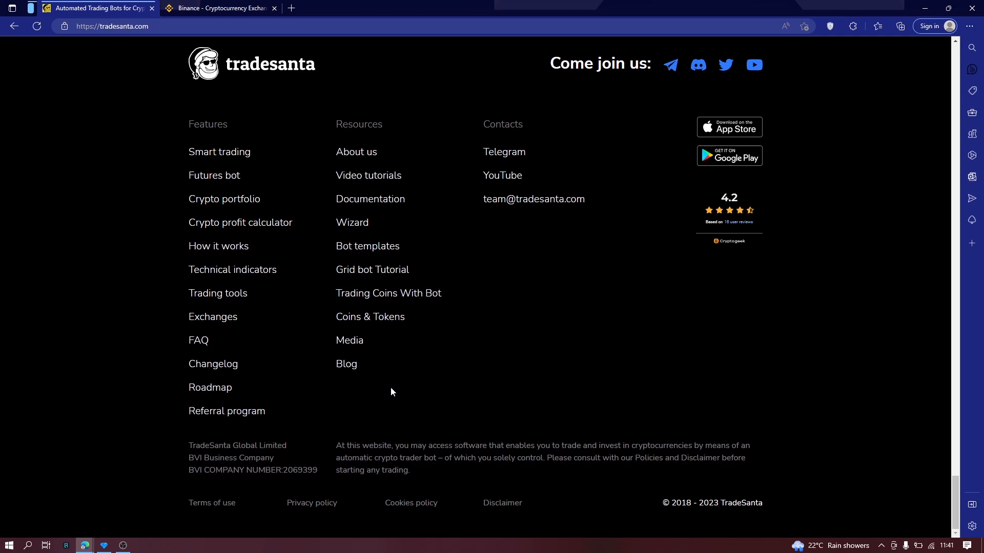
pyautogui.scroll(3)
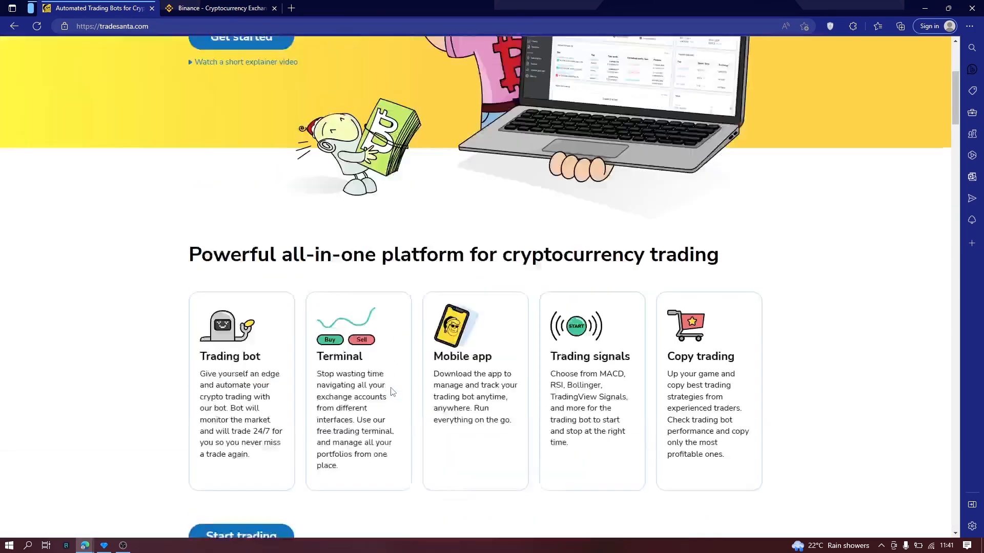
# Flip between the TradeSanta and Binance sites, ending on the Binance exchange homepage.
pyautogui.scroll(3)
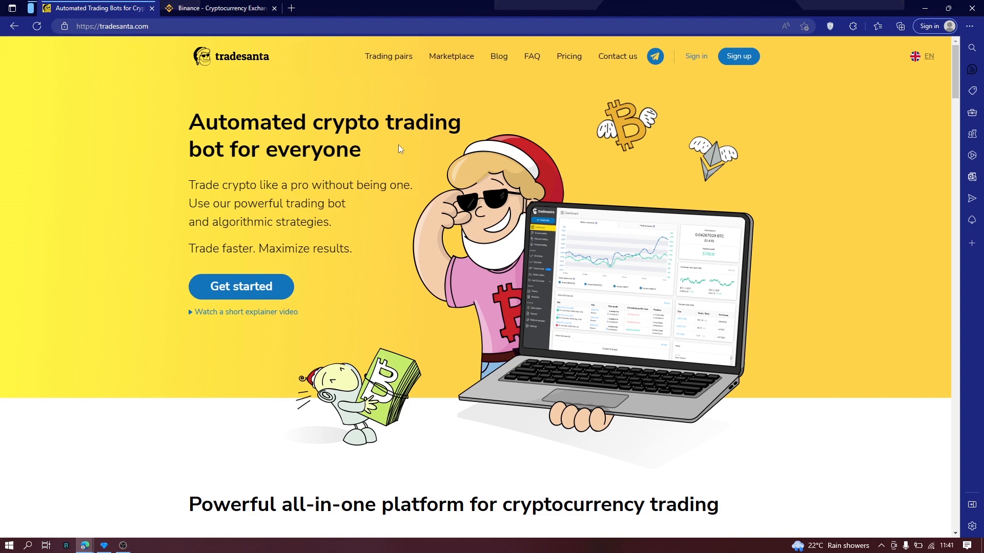
pyautogui.moveTo(210, 21)
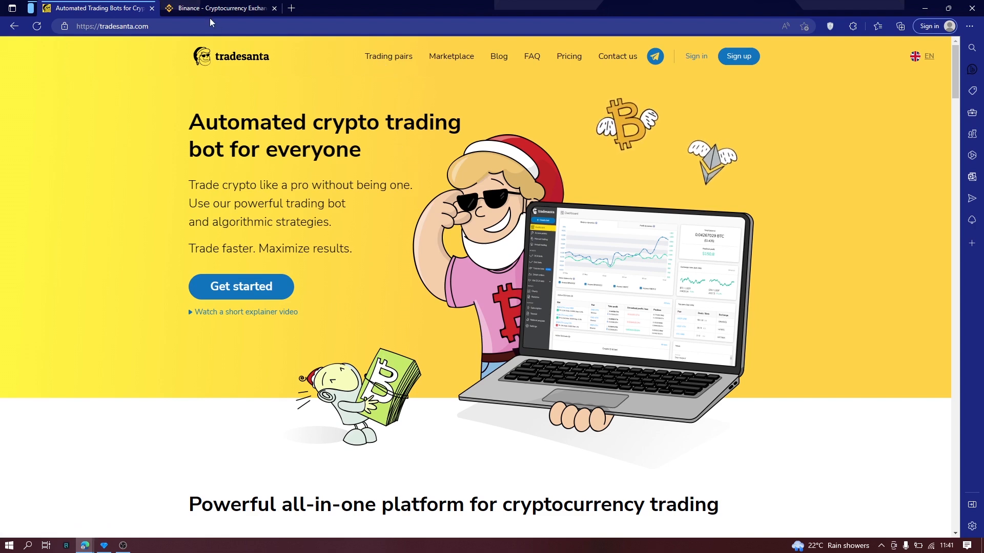
pyautogui.click(219, 7)
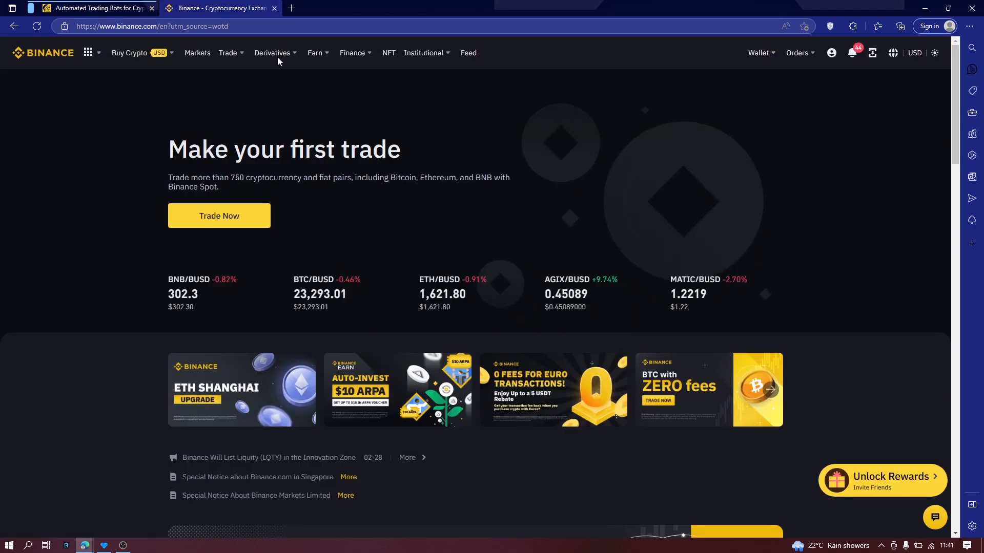
pyautogui.moveTo(840, 345)
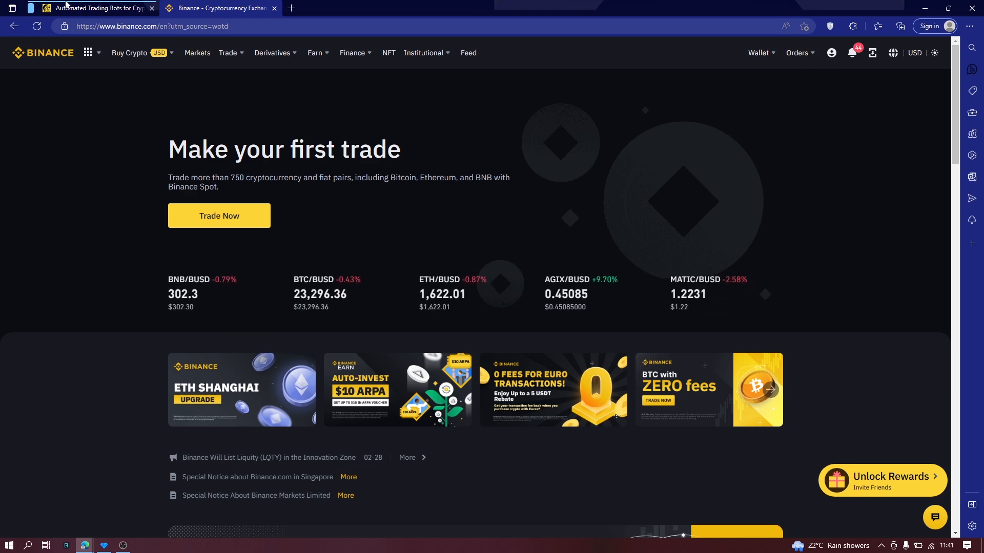
pyautogui.click(95, 7)
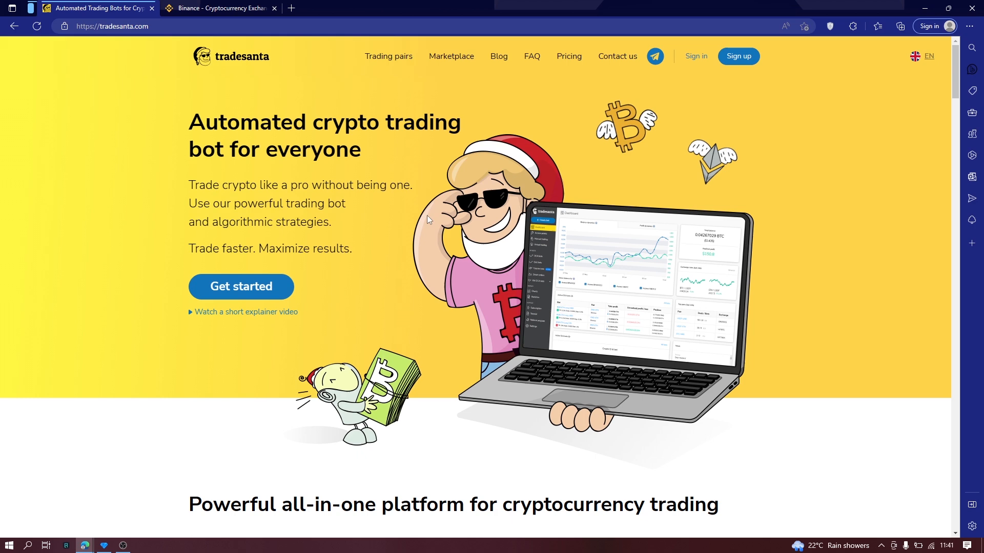
pyautogui.moveTo(460, 174)
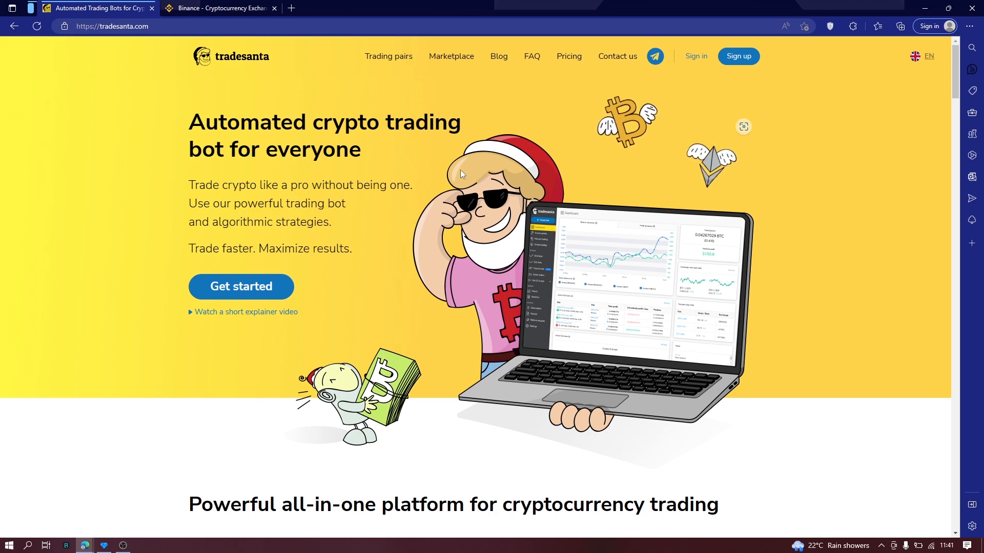
pyautogui.click(219, 7)
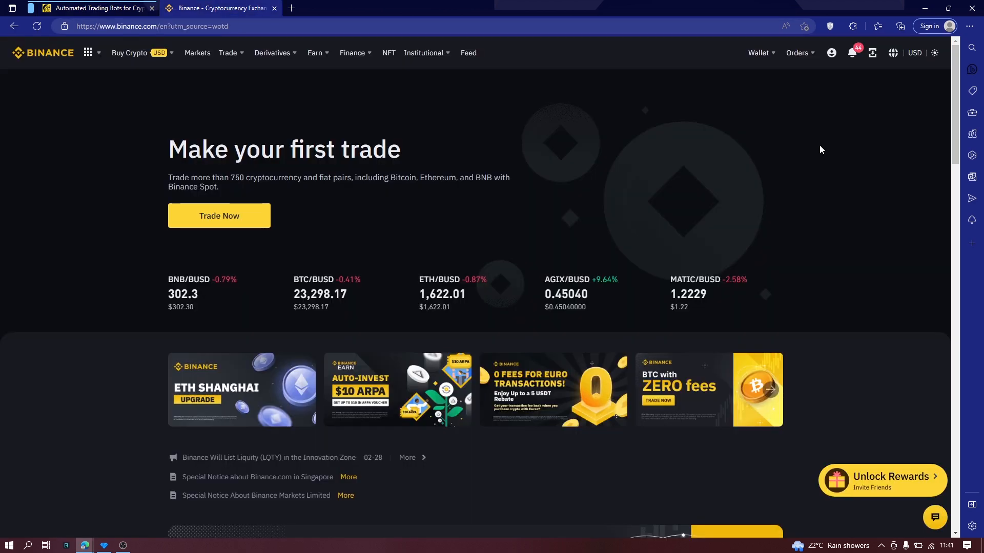
pyautogui.moveTo(871, 111)
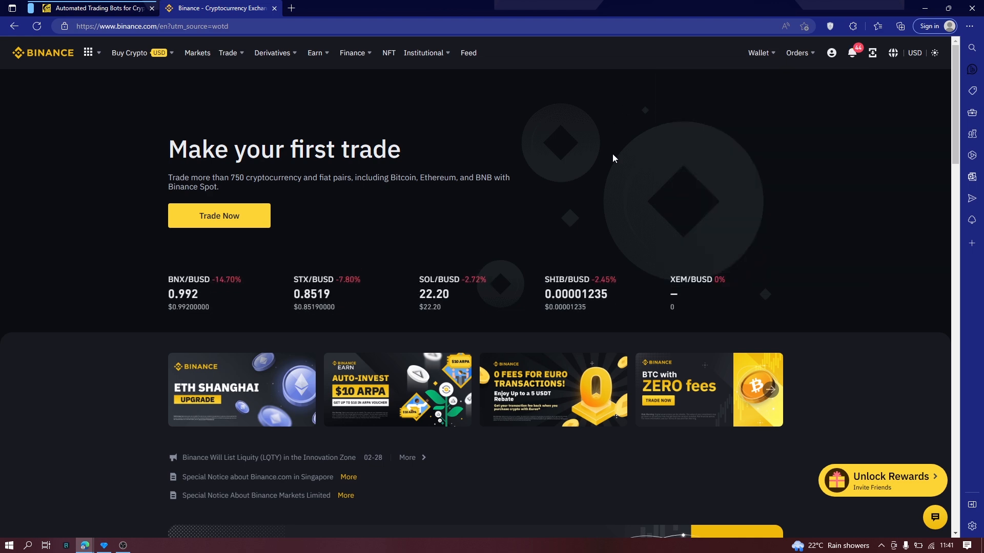
pyautogui.moveTo(849, 95)
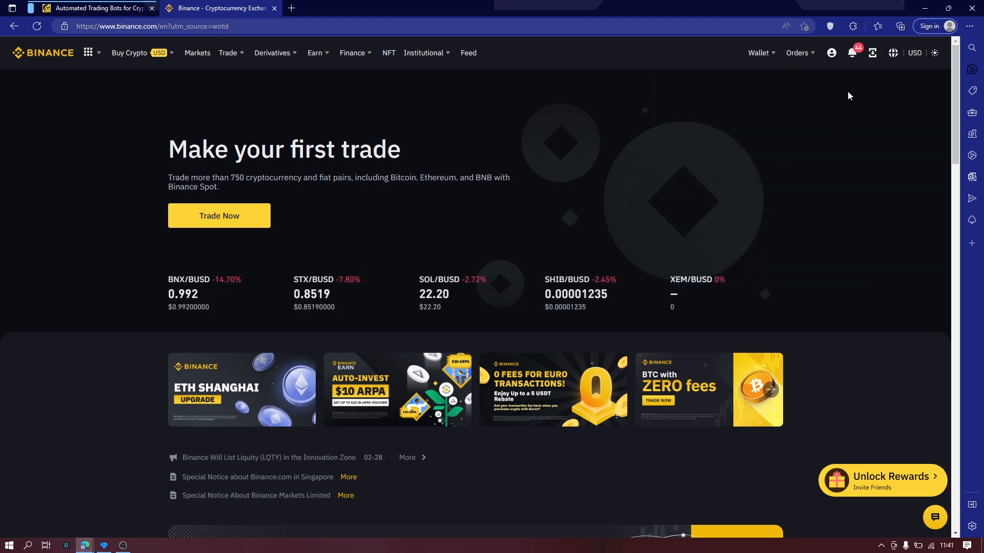
# Return to TradeSanta and begin signing into the account via Get started.
pyautogui.click(97, 8)
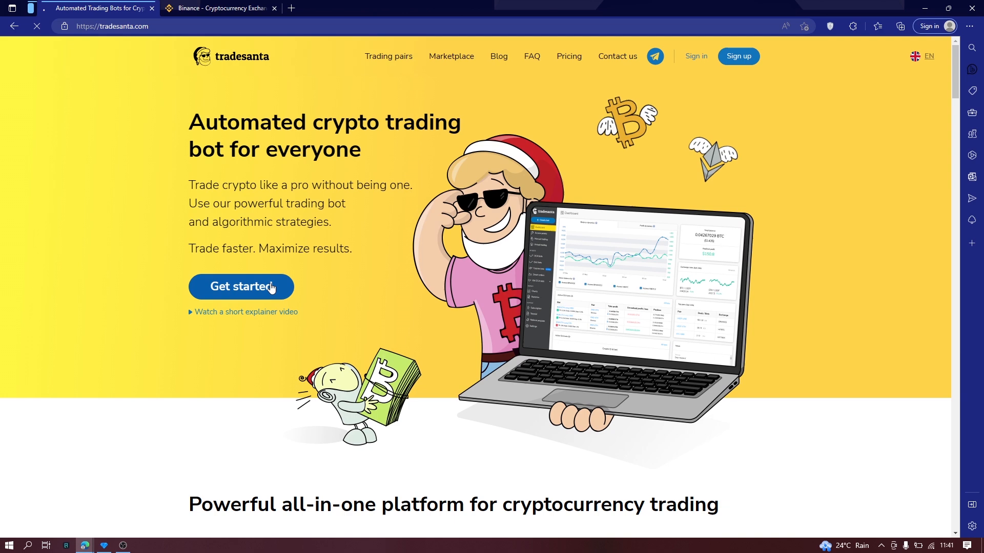
pyautogui.click(240, 287)
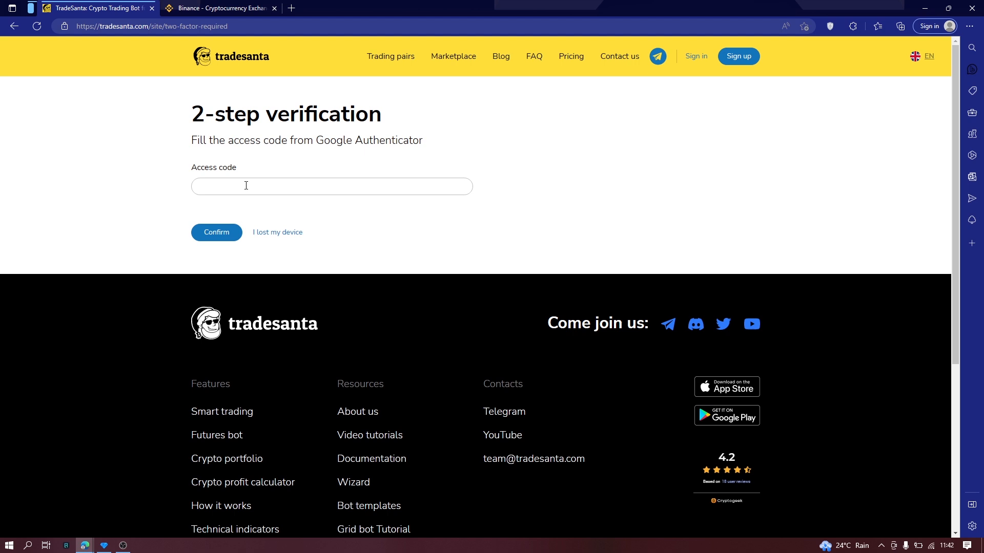
# Enter the Google Authenticator access code and confirm 2-step verification.
pyautogui.click(331, 185)
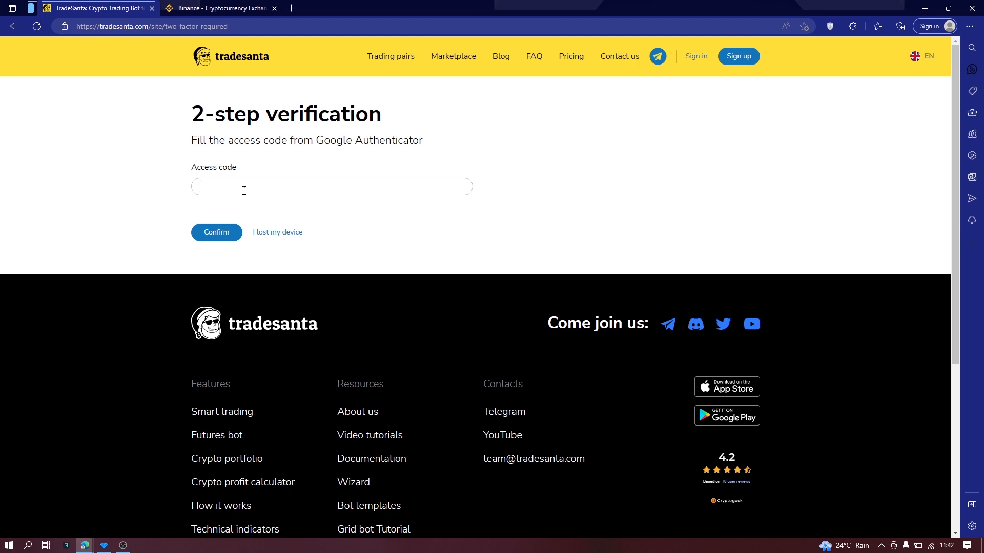
pyautogui.moveTo(306, 189)
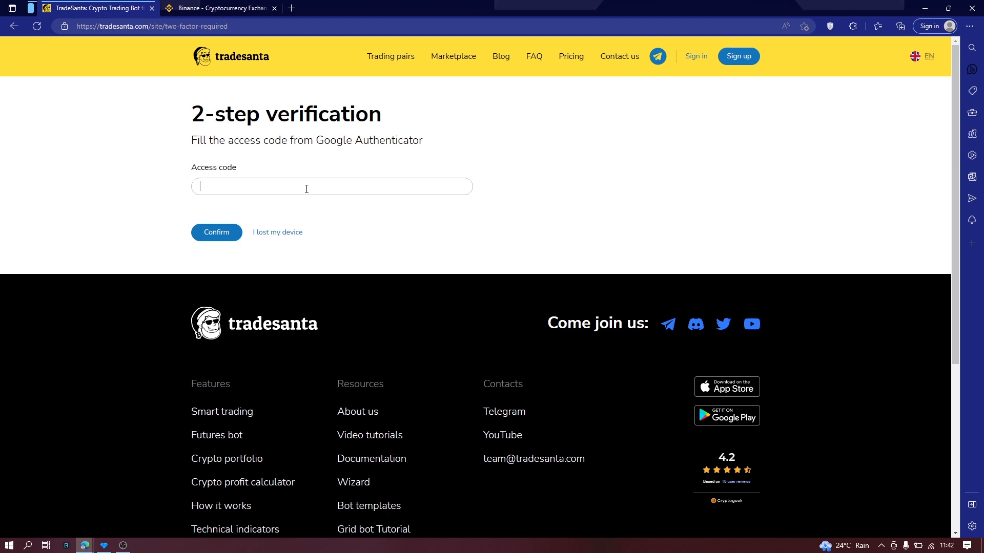
pyautogui.moveTo(720, 60)
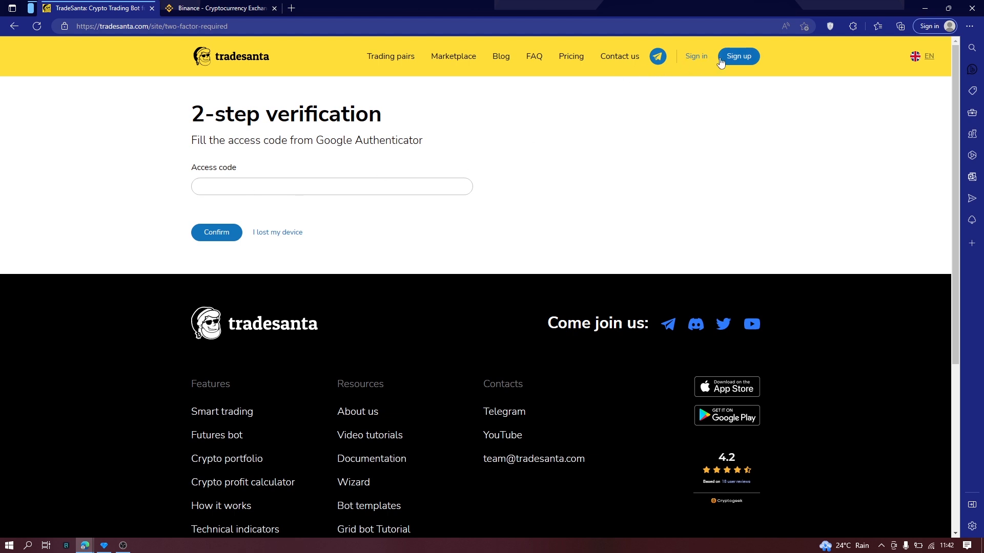
pyautogui.click(738, 55)
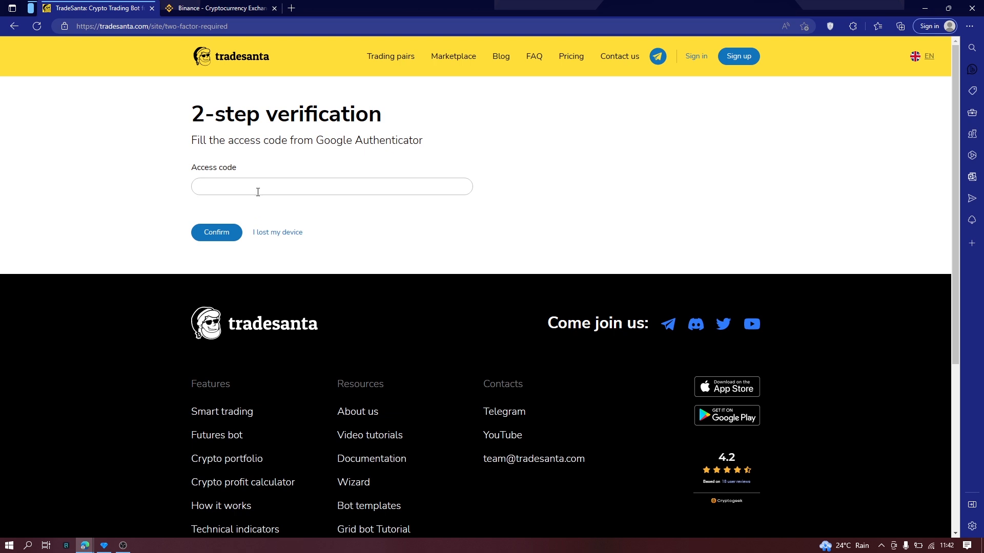
pyautogui.click(331, 186)
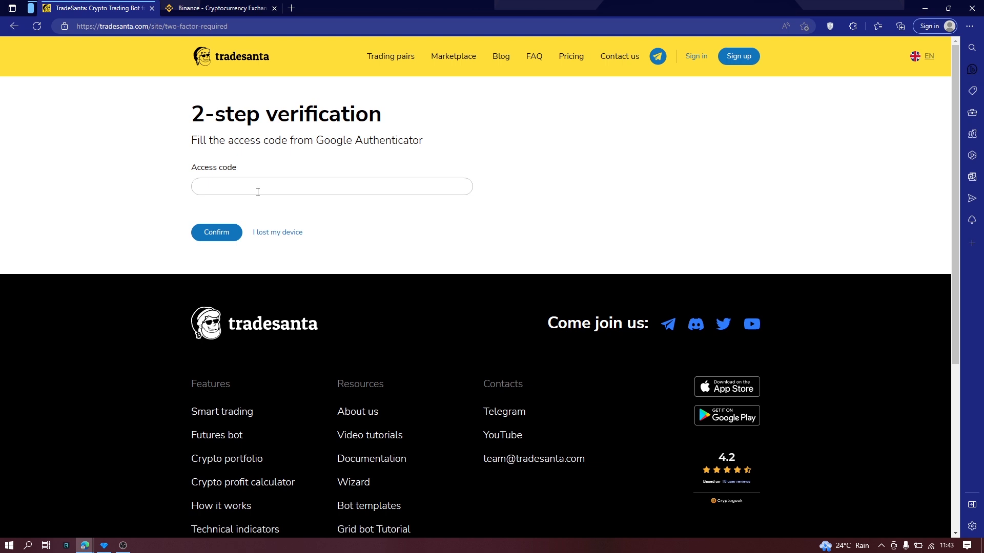
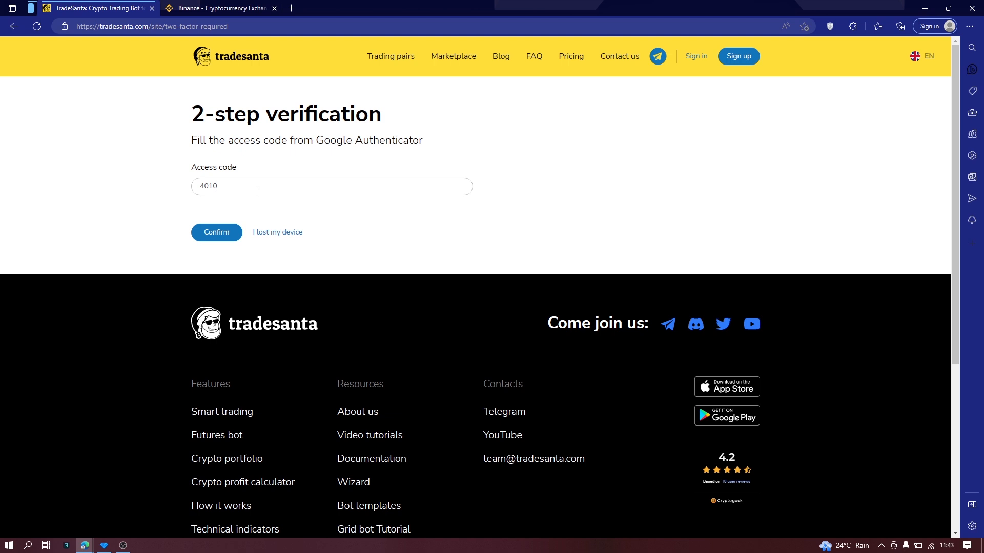
pyautogui.click(216, 232)
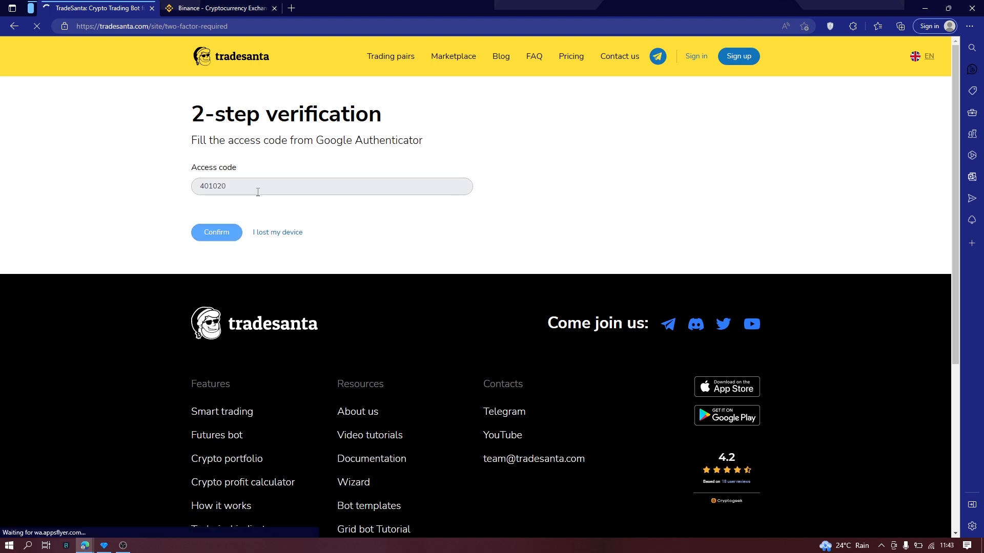
# Reach the TradeSanta dashboard, peek at the profile menu, and begin creating a bot.
pyautogui.click(217, 232)
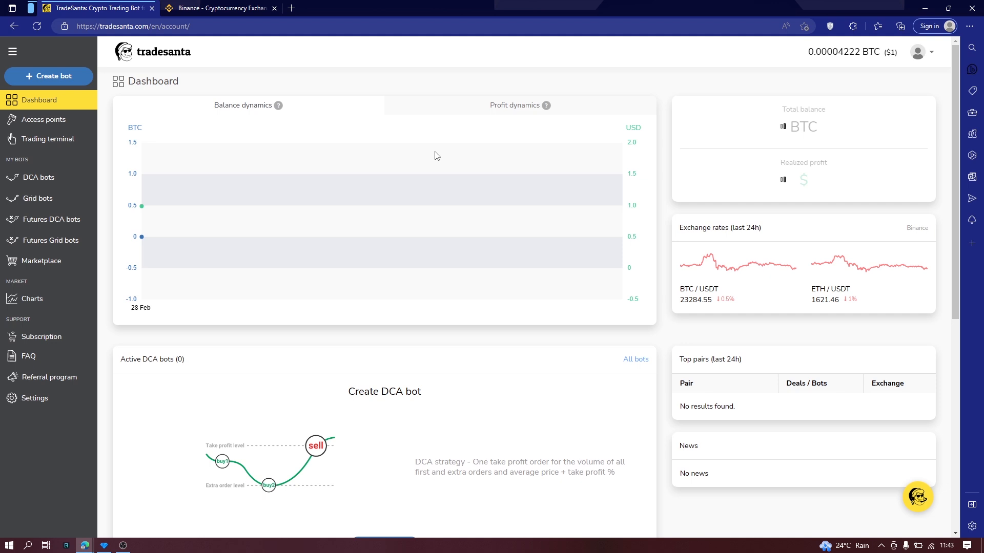
pyautogui.click(916, 52)
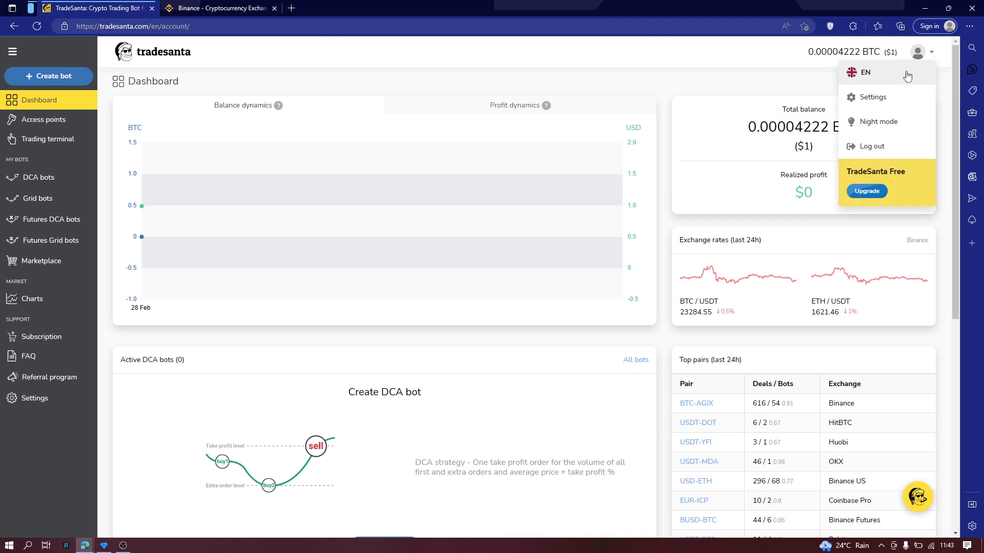
pyautogui.moveTo(236, 81)
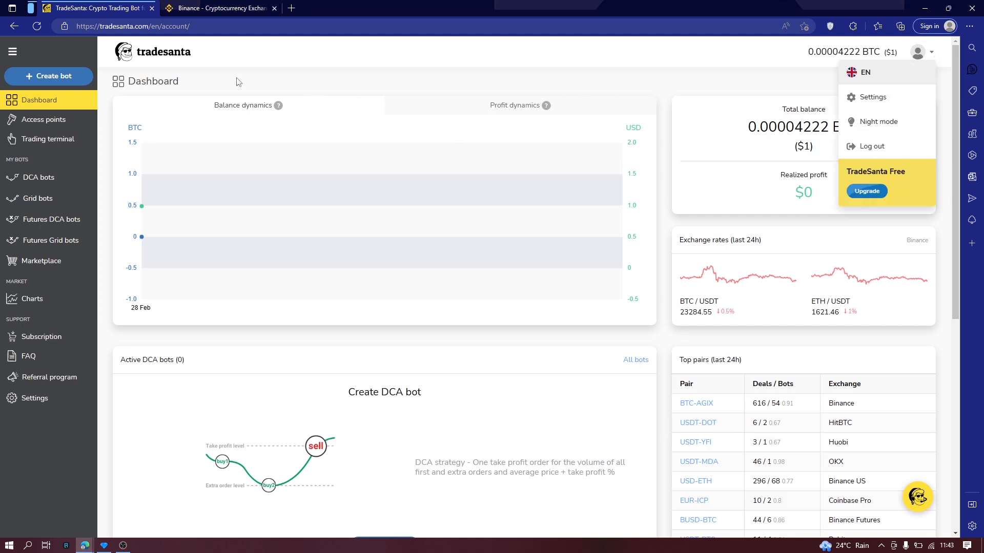
pyautogui.click(48, 76)
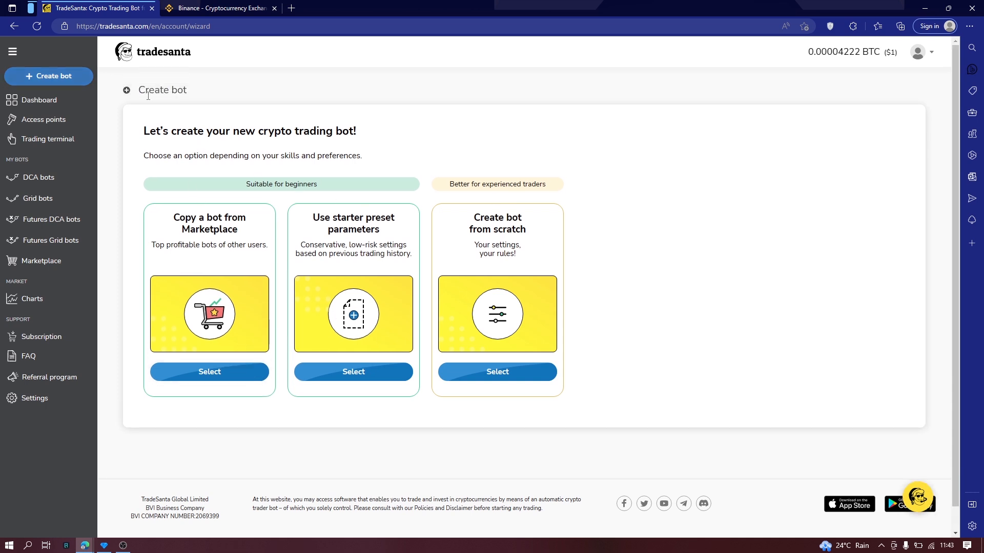
# Browse the Marketplace's AGIX-BTC bot (+28.5%), preview its settings, then return to the dashboard.
pyautogui.click(209, 371)
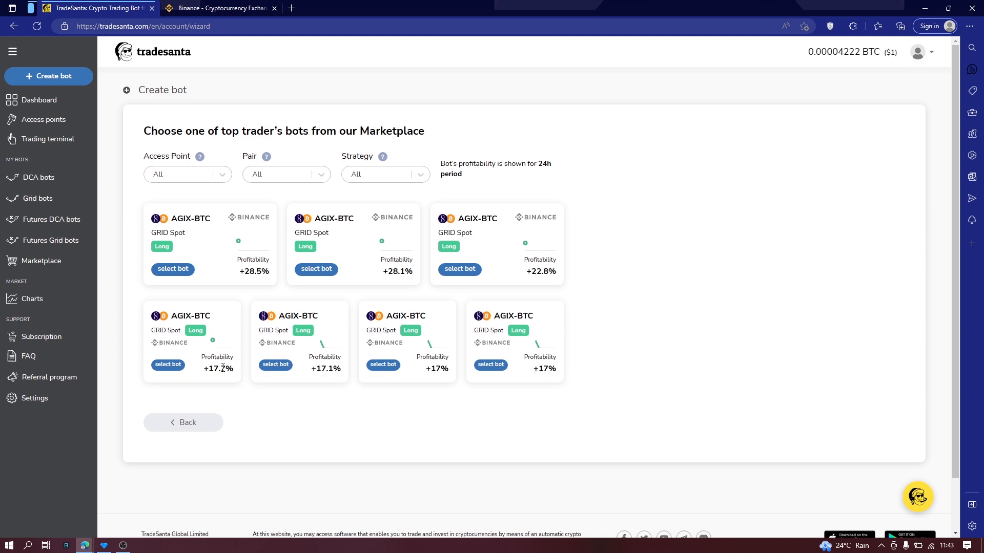
pyautogui.moveTo(262, 308)
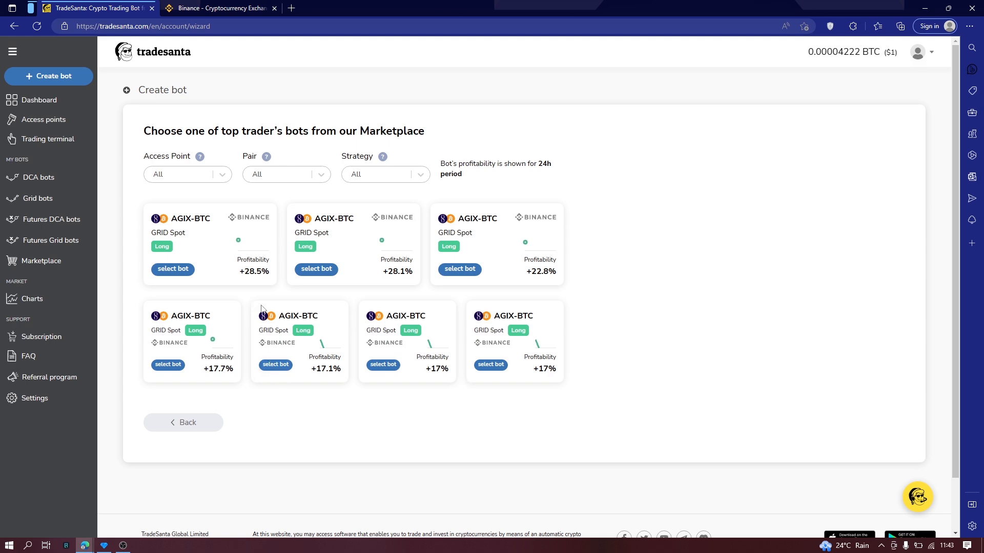
pyautogui.moveTo(227, 252)
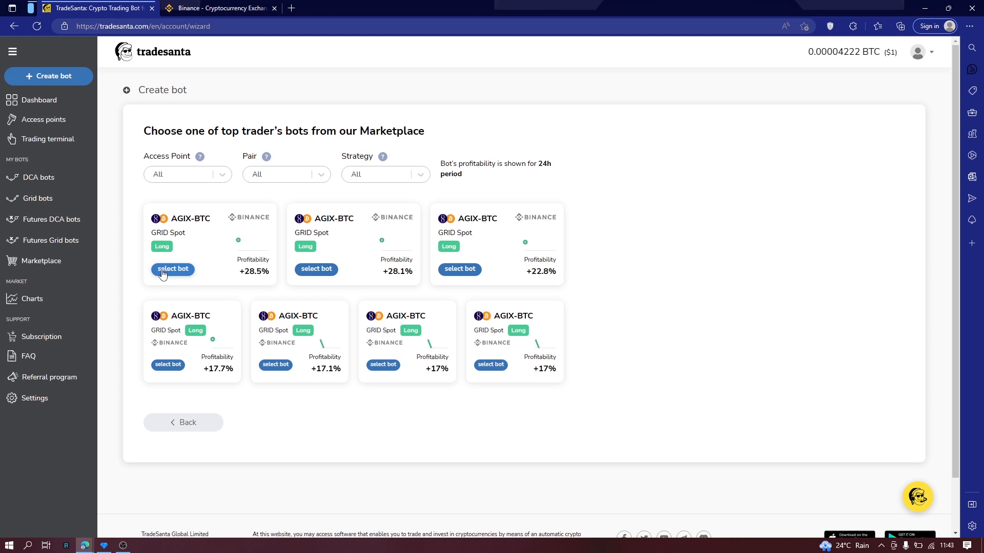
pyautogui.click(172, 268)
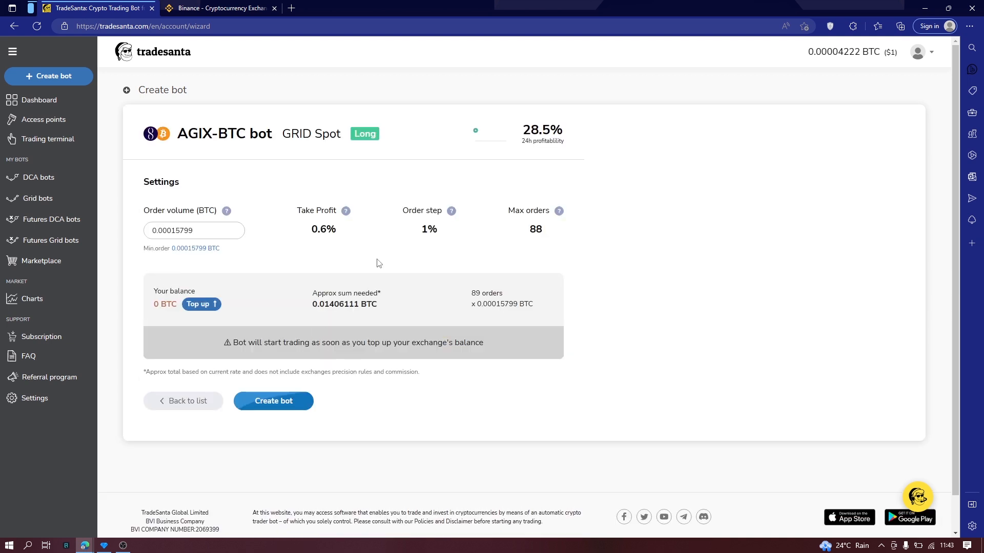
pyautogui.moveTo(244, 149)
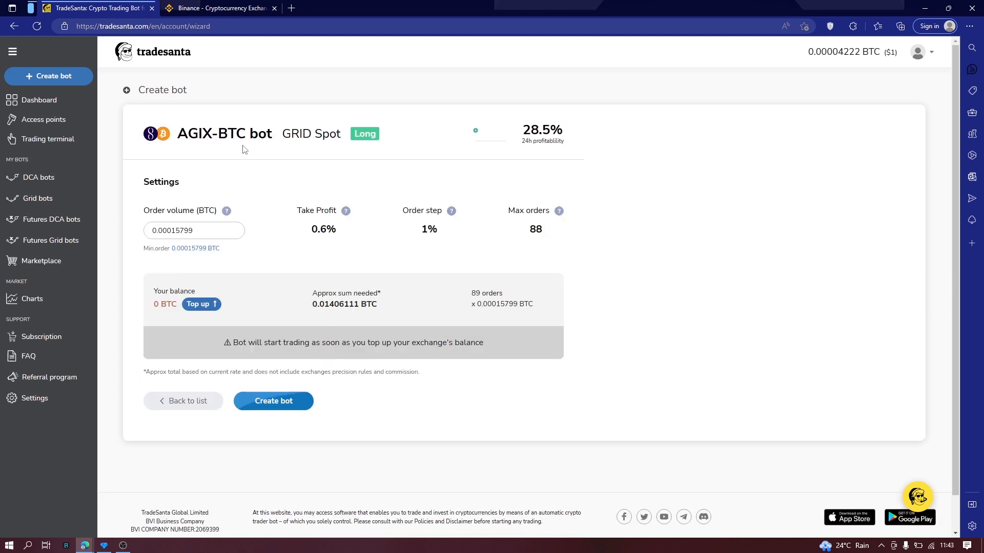
pyautogui.click(182, 401)
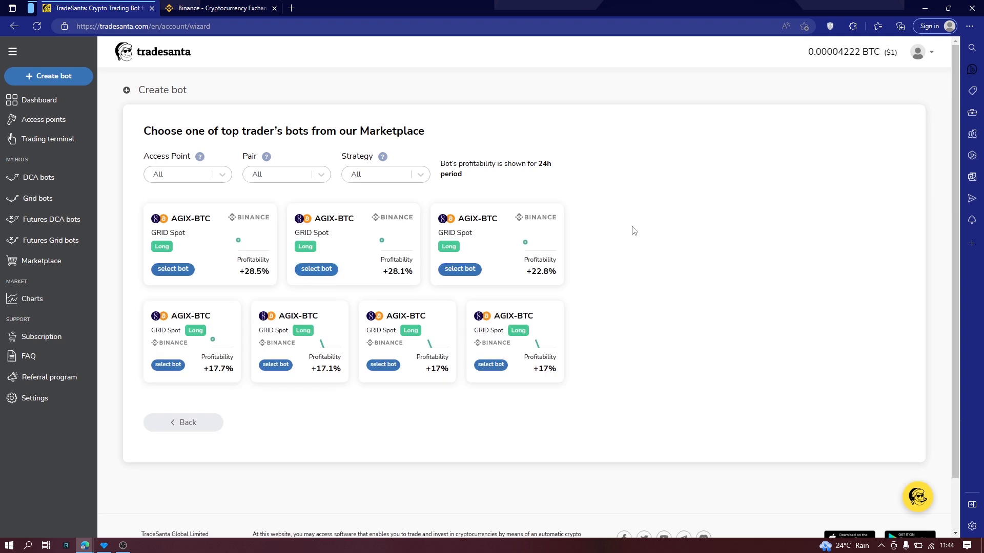
pyautogui.moveTo(199, 120)
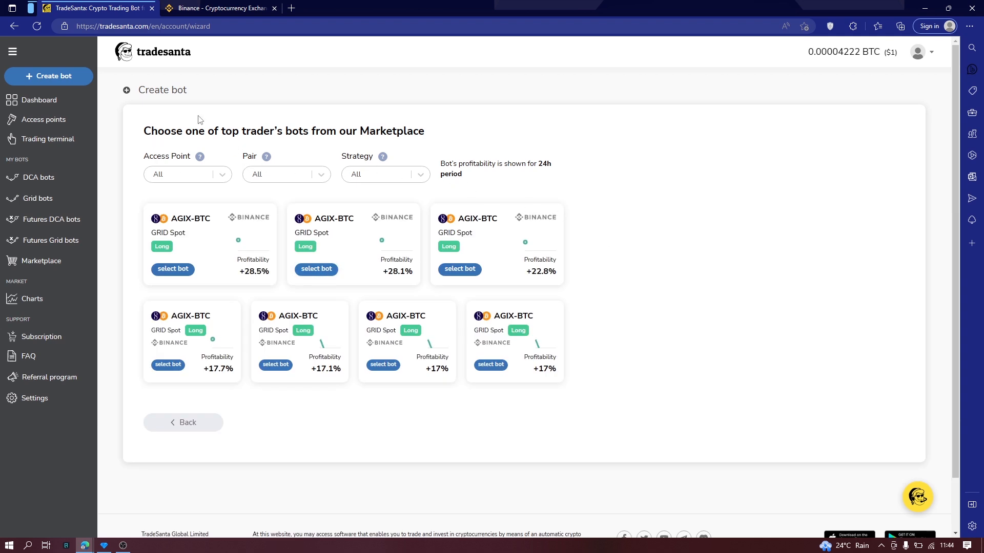
pyautogui.moveTo(39, 99)
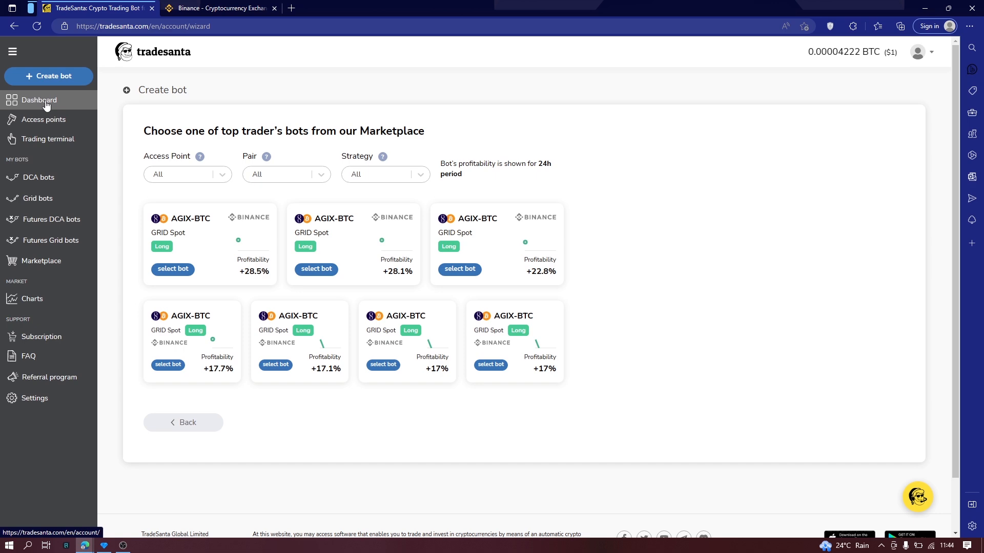
pyautogui.click(39, 99)
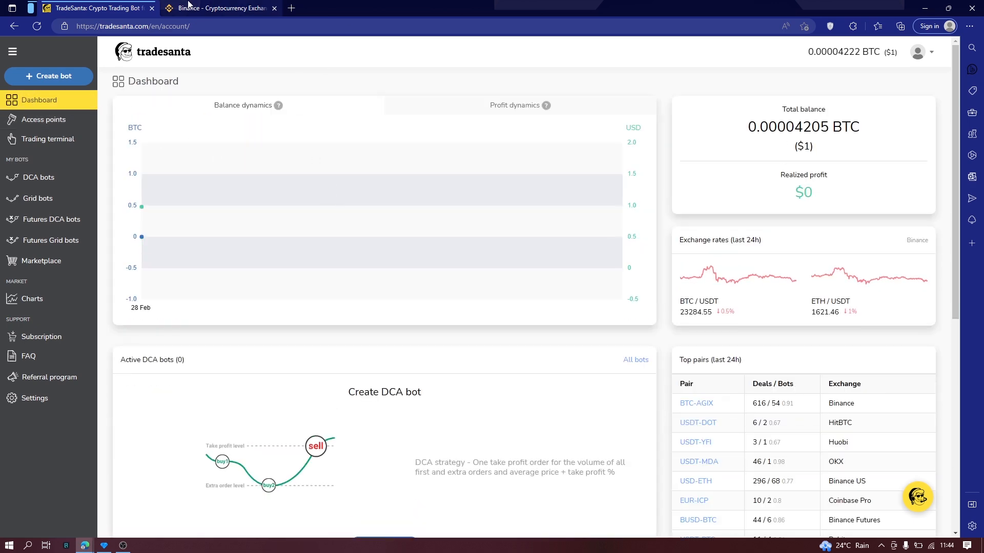
# Go to the Binance account dashboard and its API Management settings.
pyautogui.click(218, 7)
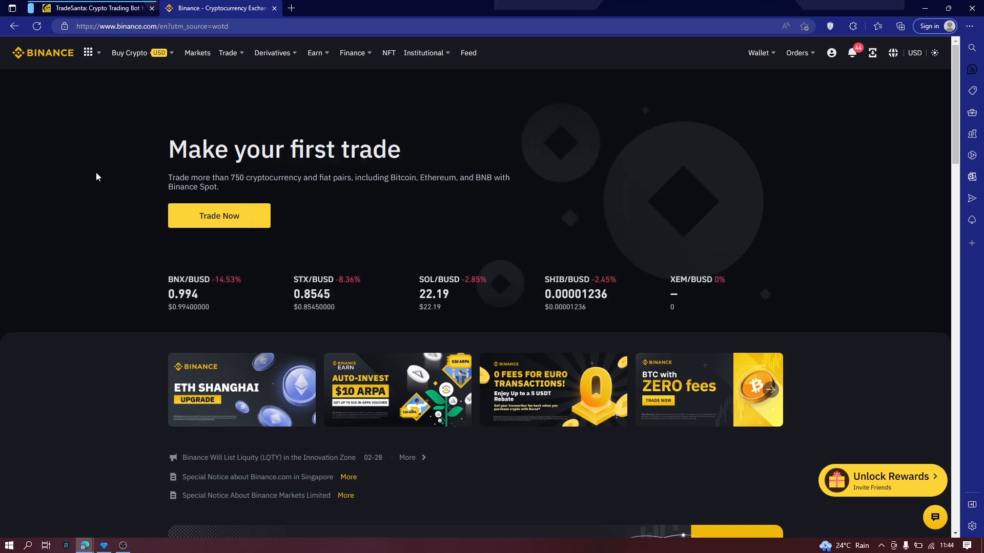
pyautogui.moveTo(903, 134)
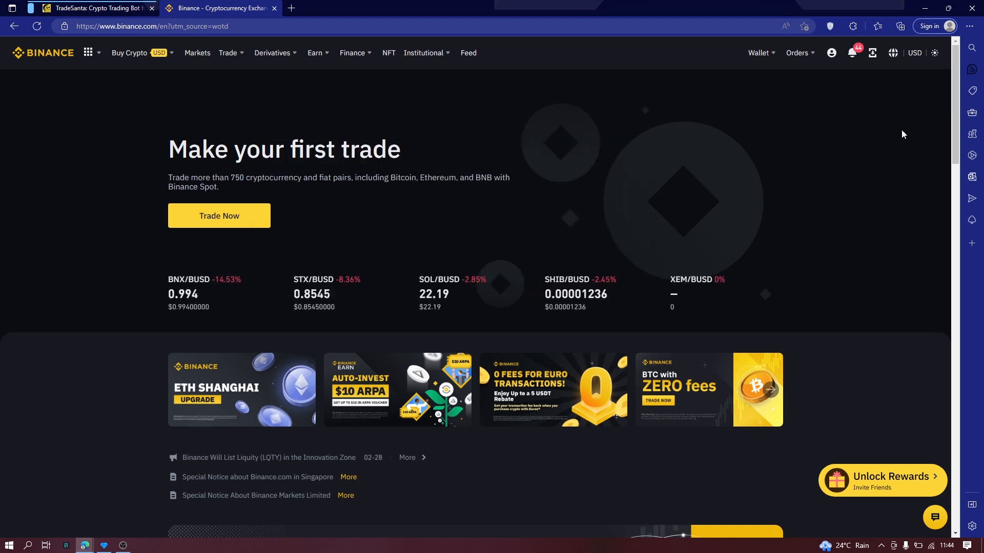
pyautogui.moveTo(832, 56)
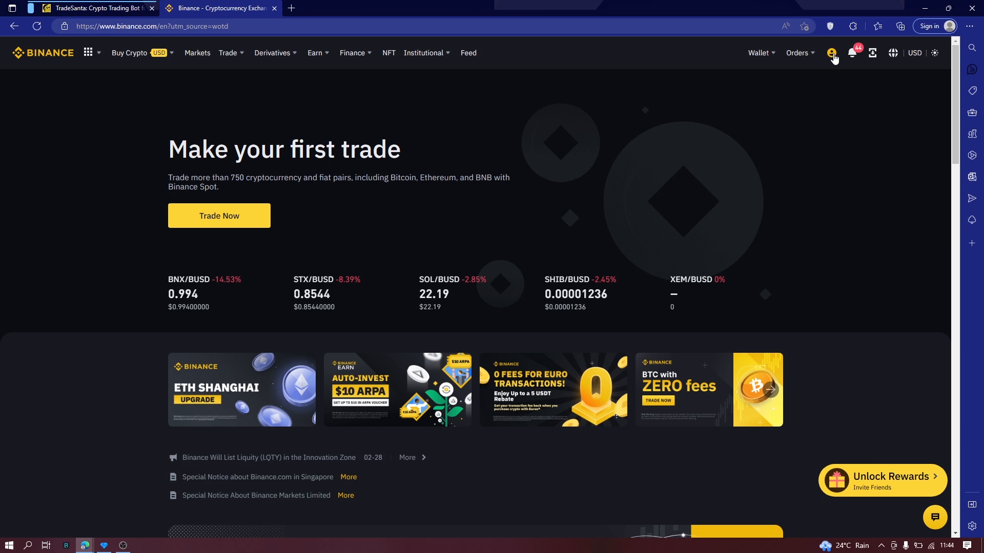
pyautogui.click(831, 52)
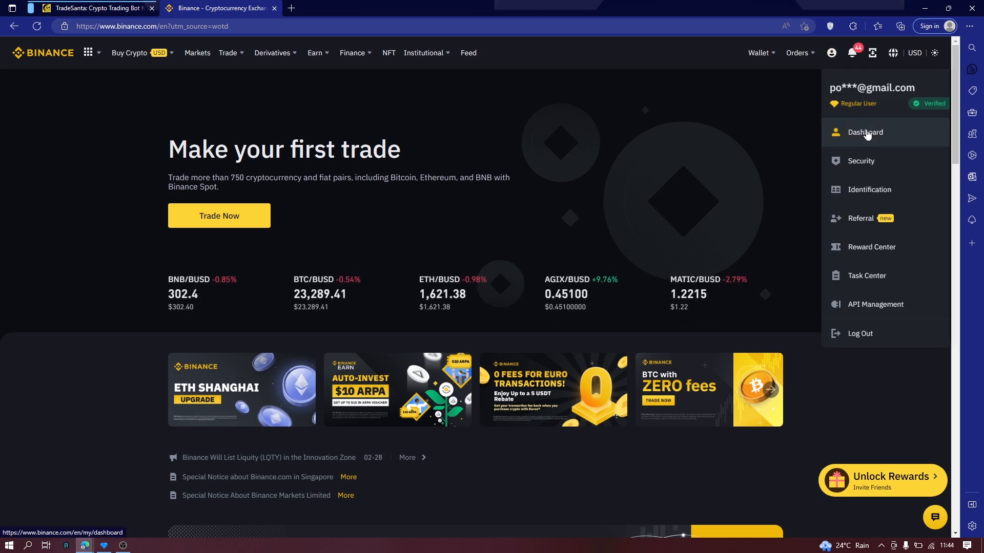
pyautogui.moveTo(874, 305)
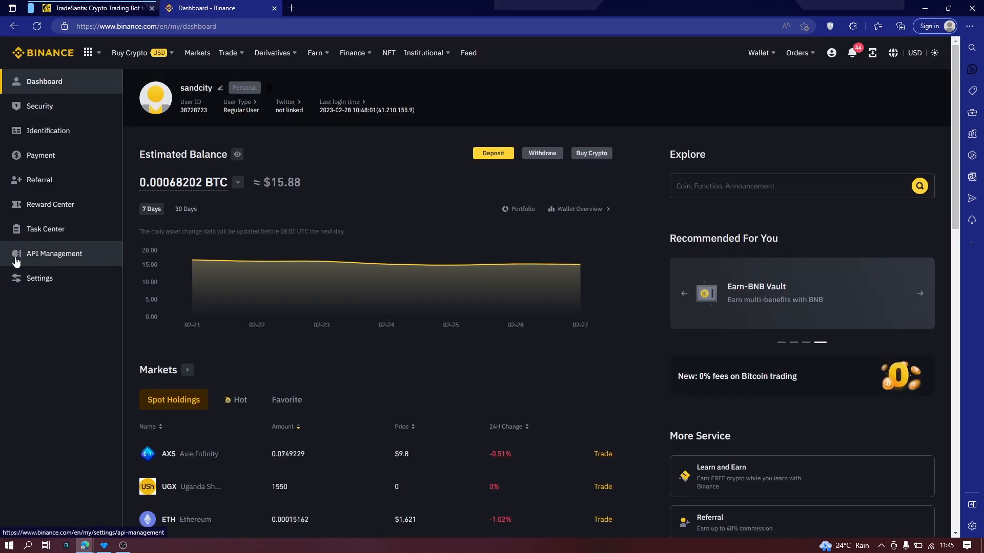
pyautogui.click(55, 253)
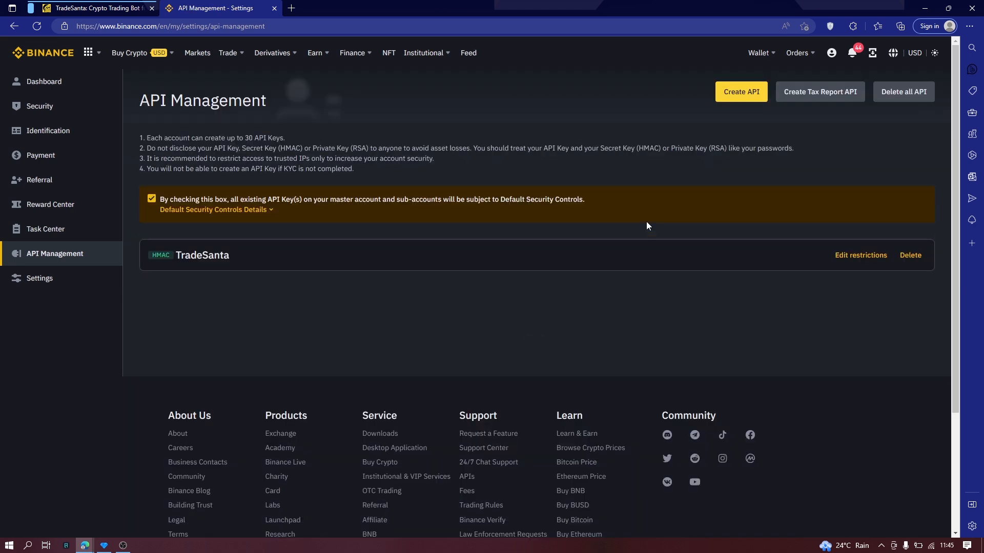
pyautogui.moveTo(195, 149)
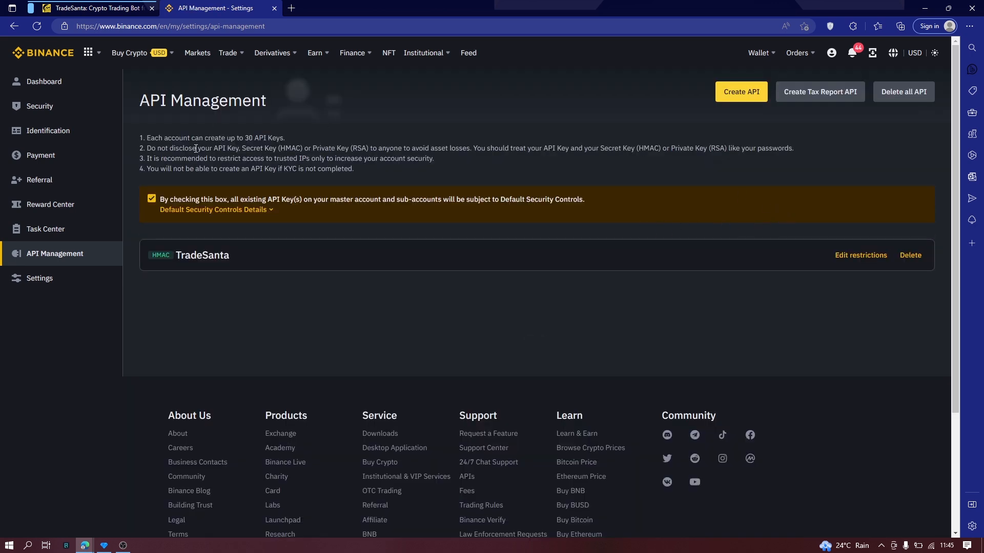
pyautogui.moveTo(460, 280)
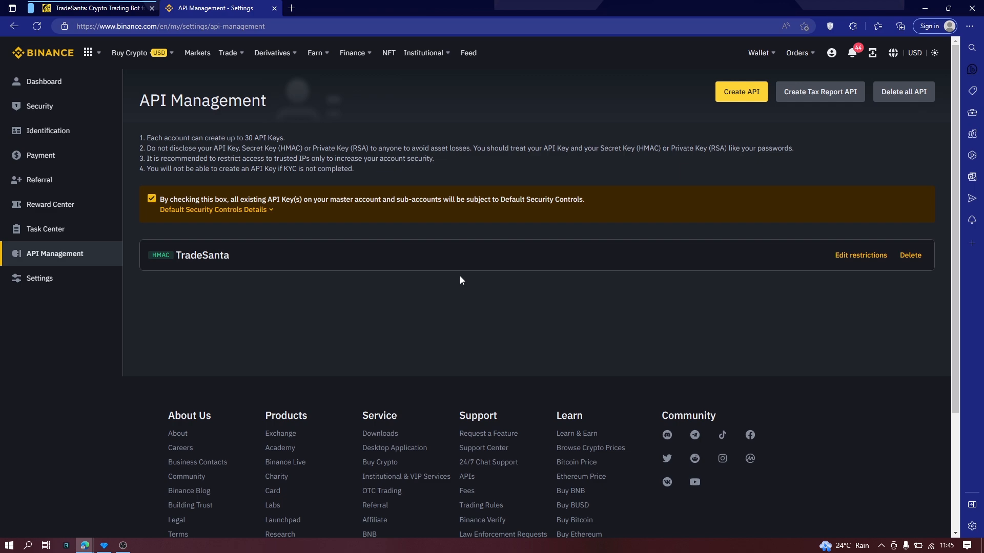
pyautogui.moveTo(258, 261)
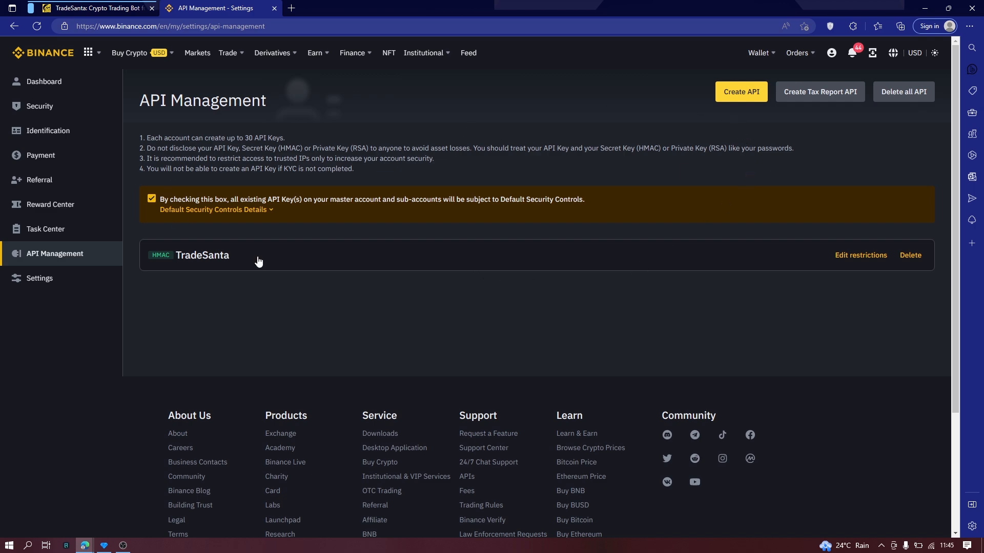
# Begin a new Binance API key, choosing the system-generated key type.
pyautogui.click(740, 91)
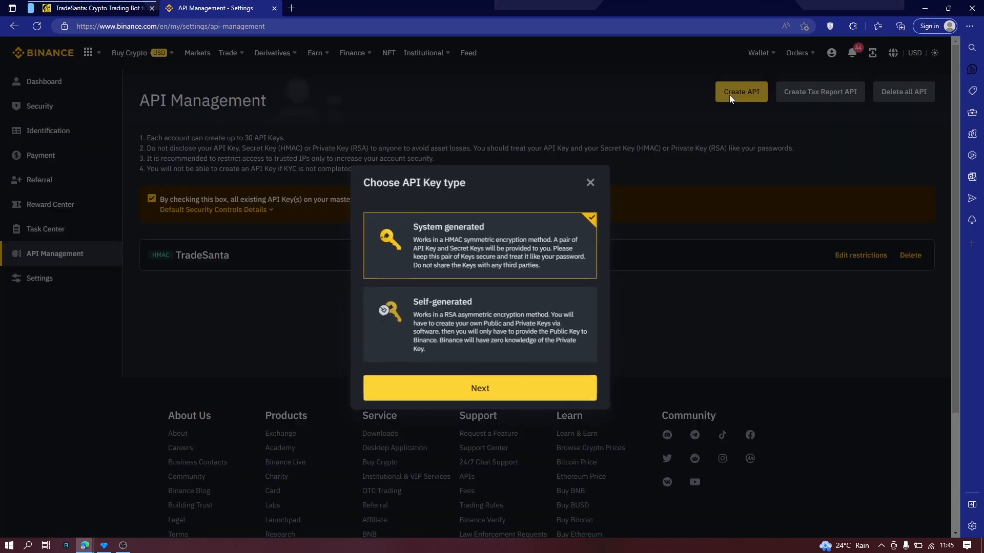
pyautogui.click(588, 182)
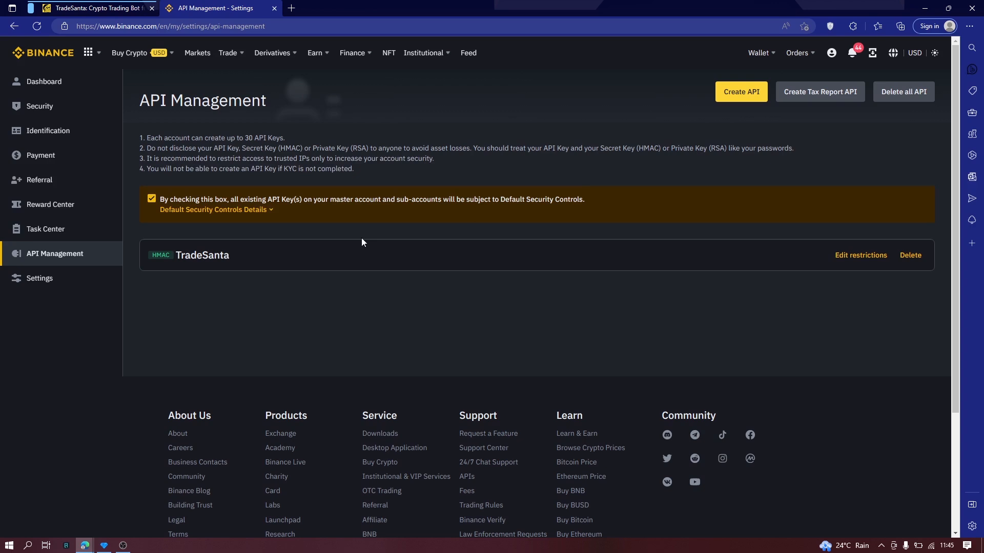
pyautogui.moveTo(777, 160)
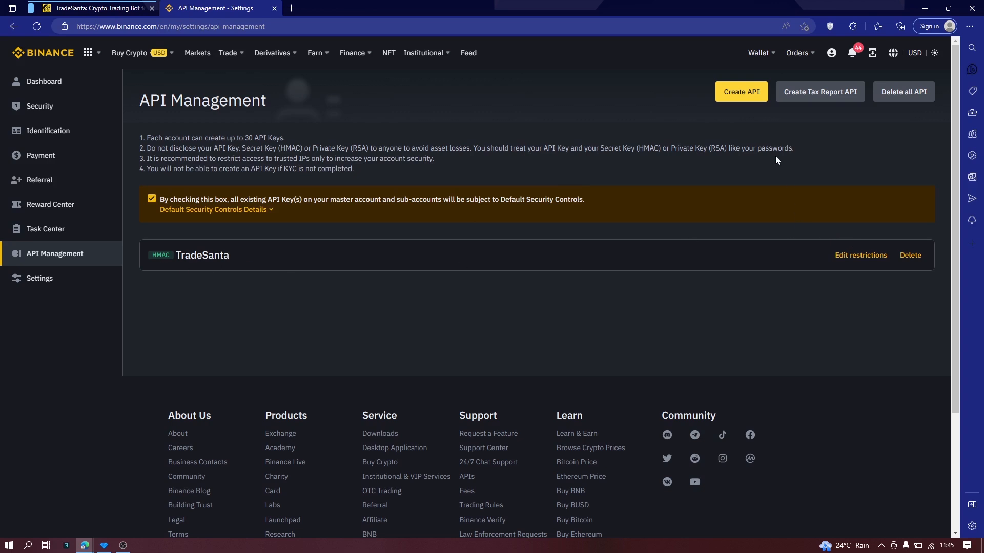
pyautogui.click(740, 91)
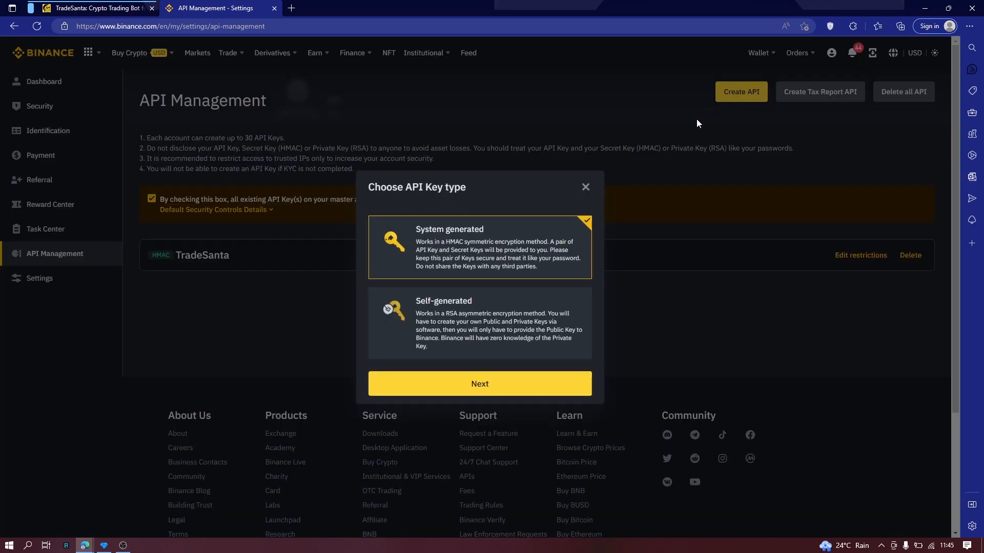
pyautogui.moveTo(532, 243)
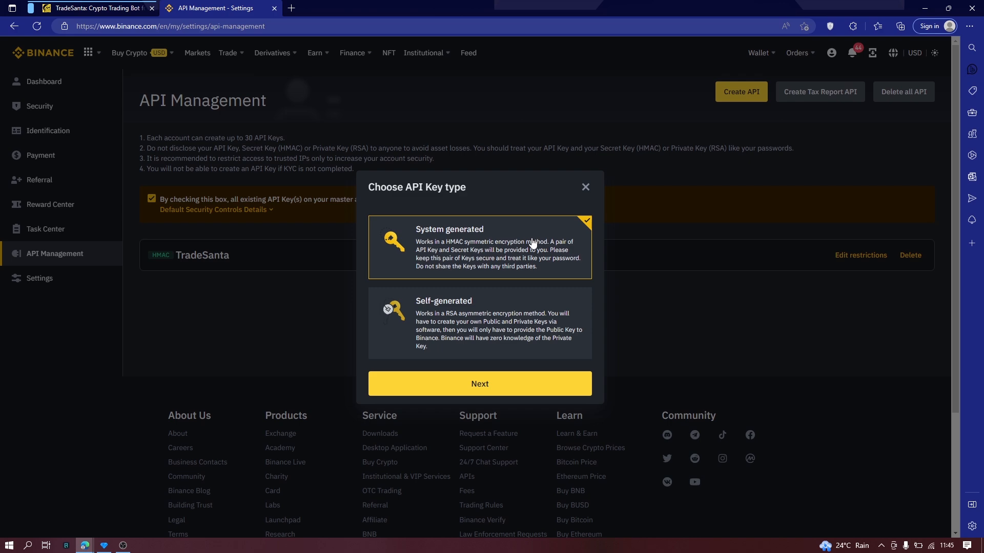
pyautogui.moveTo(467, 275)
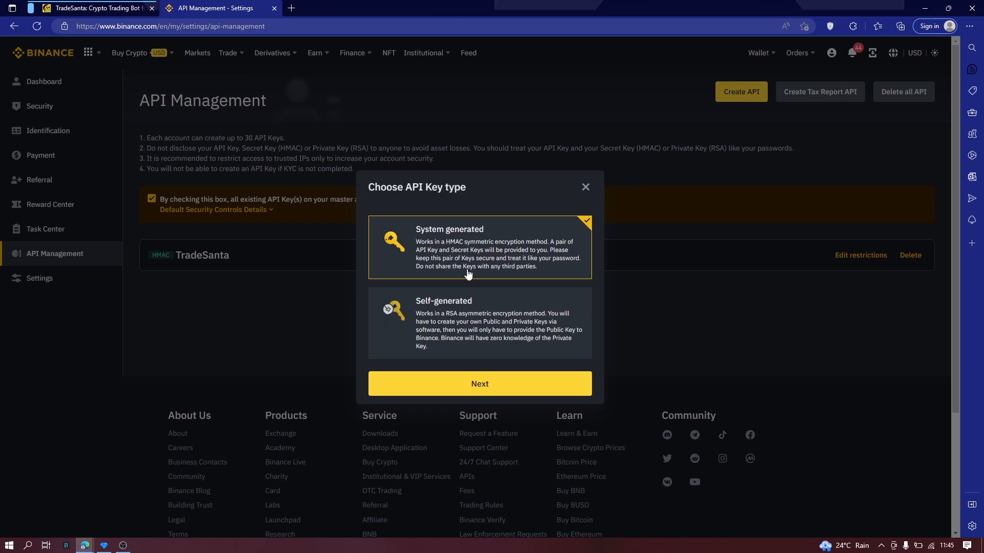
pyautogui.moveTo(462, 244)
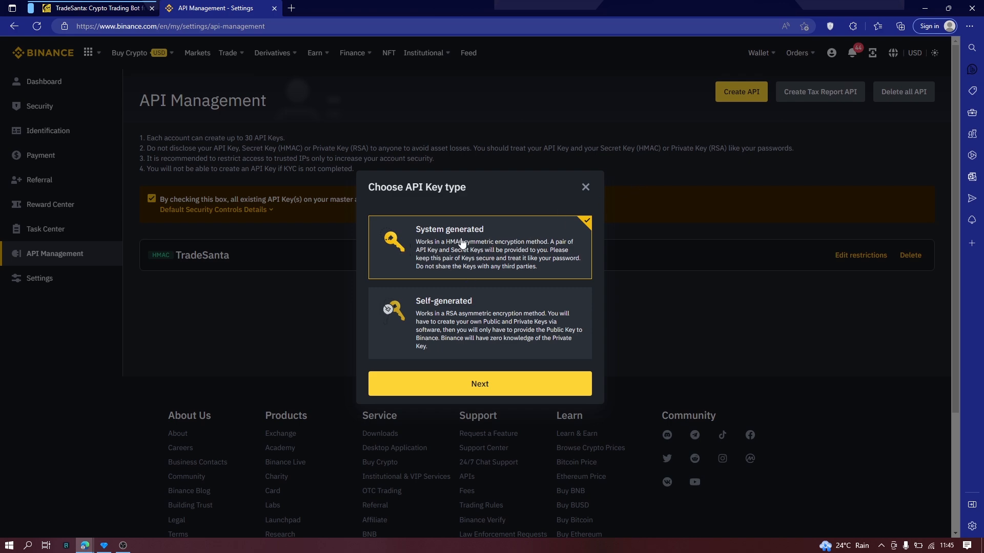
pyautogui.click(479, 383)
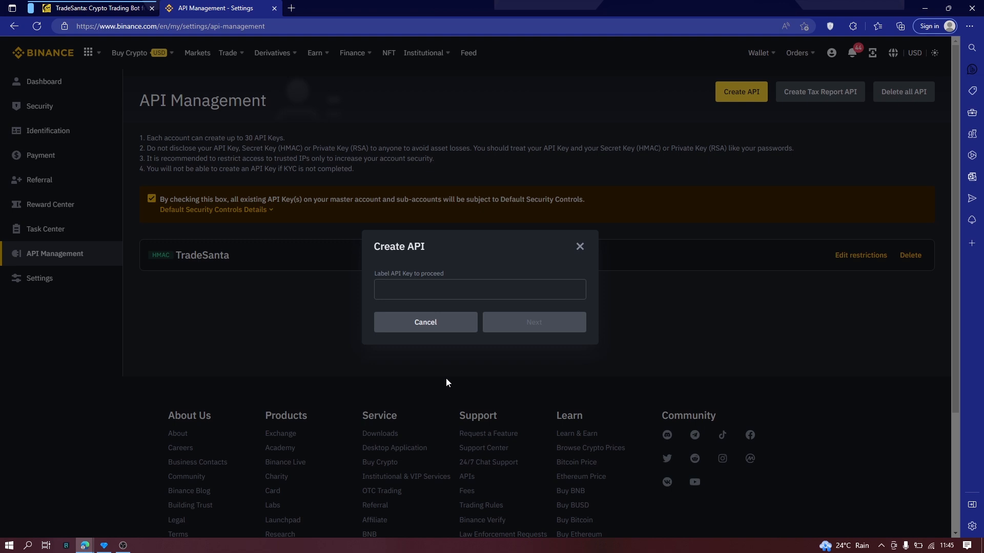
pyautogui.moveTo(455, 326)
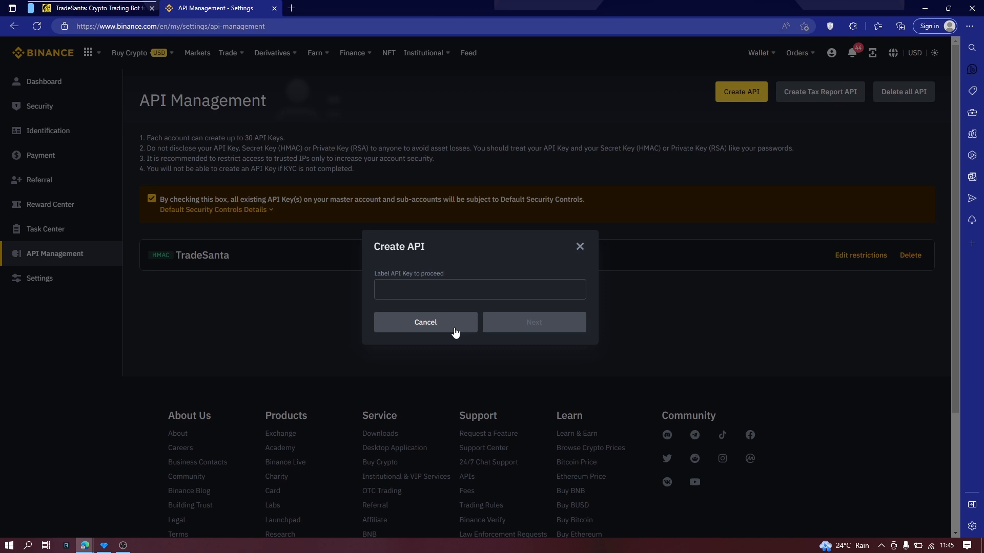
# Label the new API key 'TrandeSanta2'.
pyautogui.write('Tran')
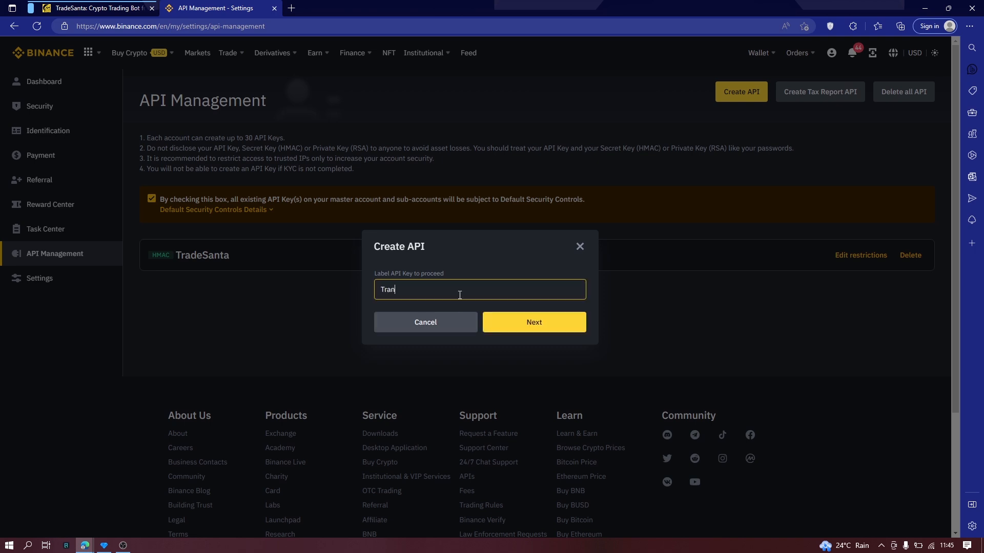
pyautogui.write('deSanta')
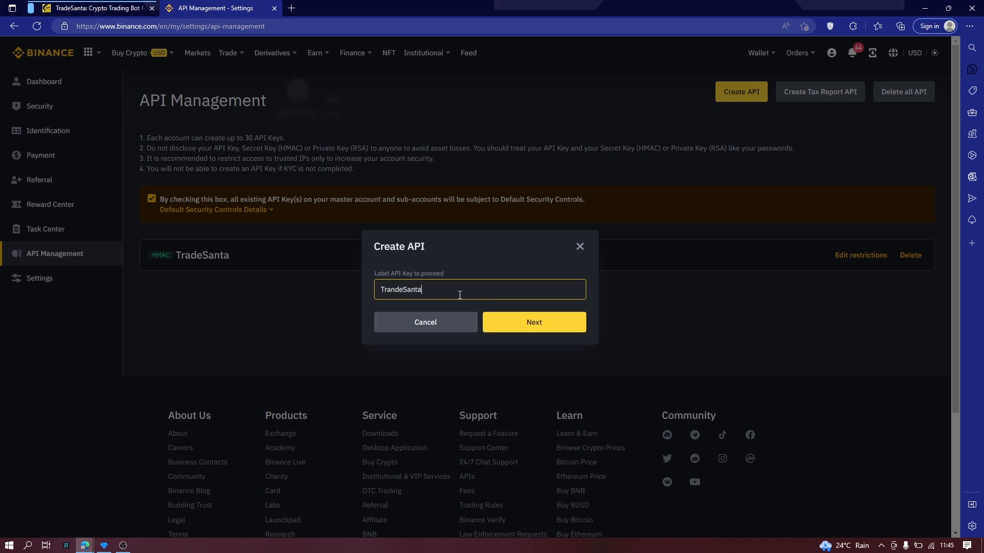
pyautogui.write('2')
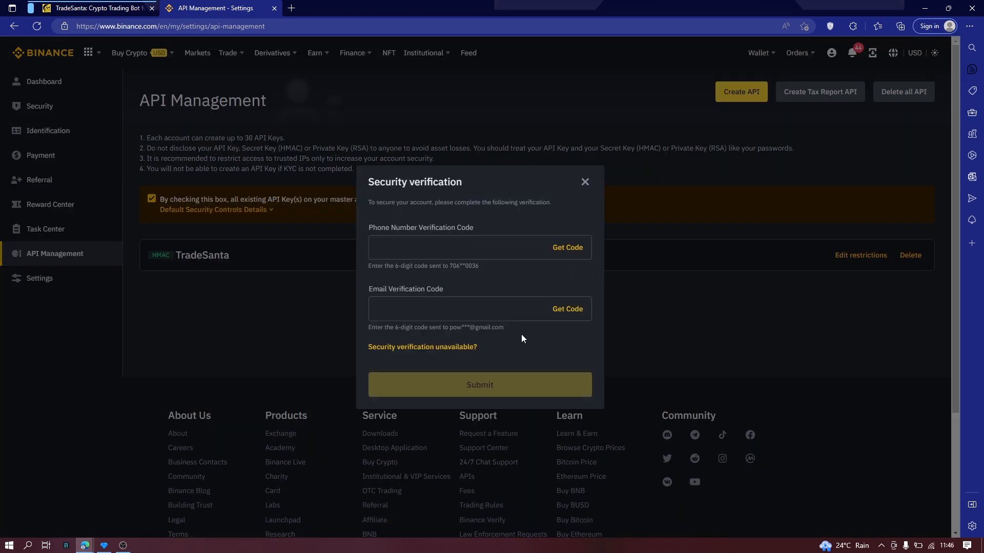
# Request and submit the phone and email verification codes to create the key.
pyautogui.click(464, 247)
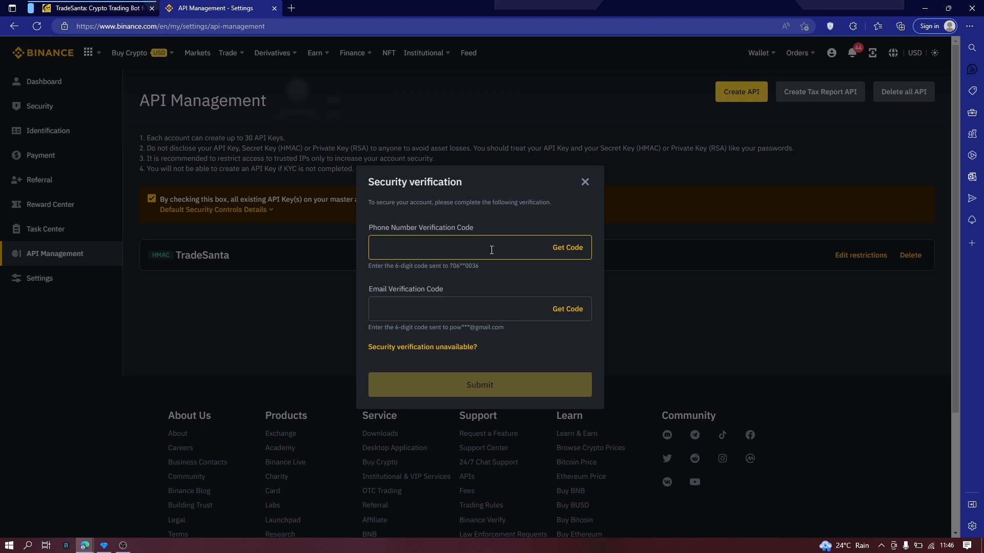
pyautogui.moveTo(559, 252)
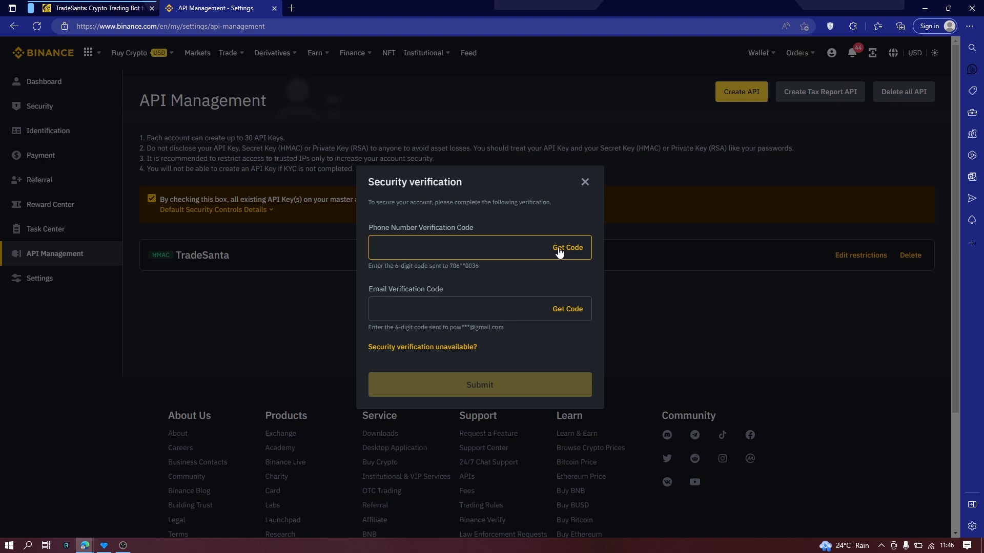
pyautogui.click(566, 247)
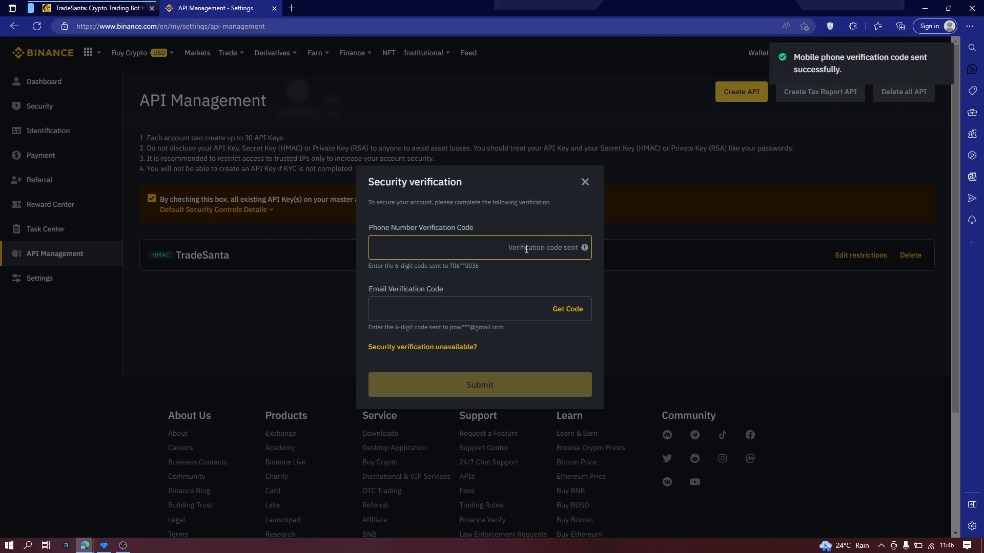
pyautogui.click(464, 308)
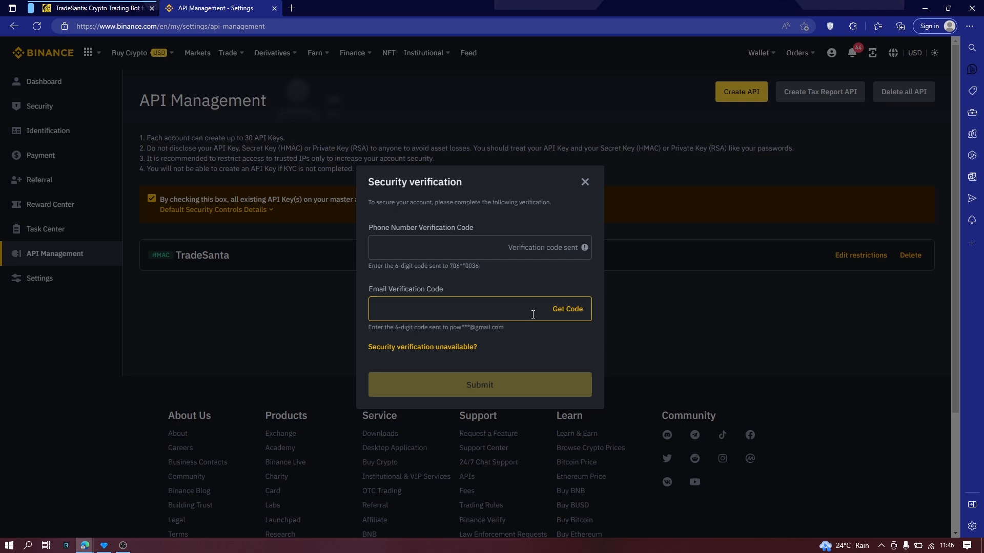
pyautogui.moveTo(478, 229)
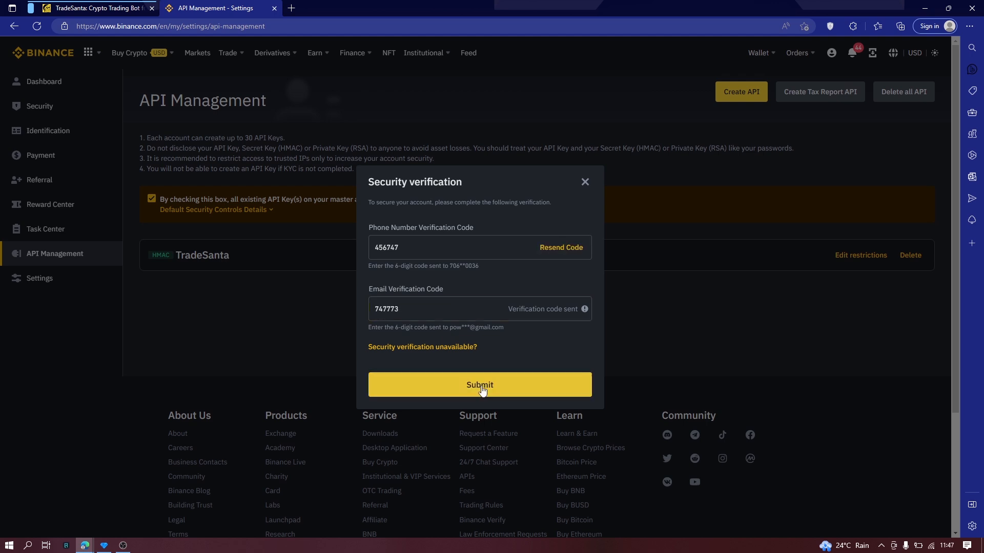
pyautogui.click(479, 384)
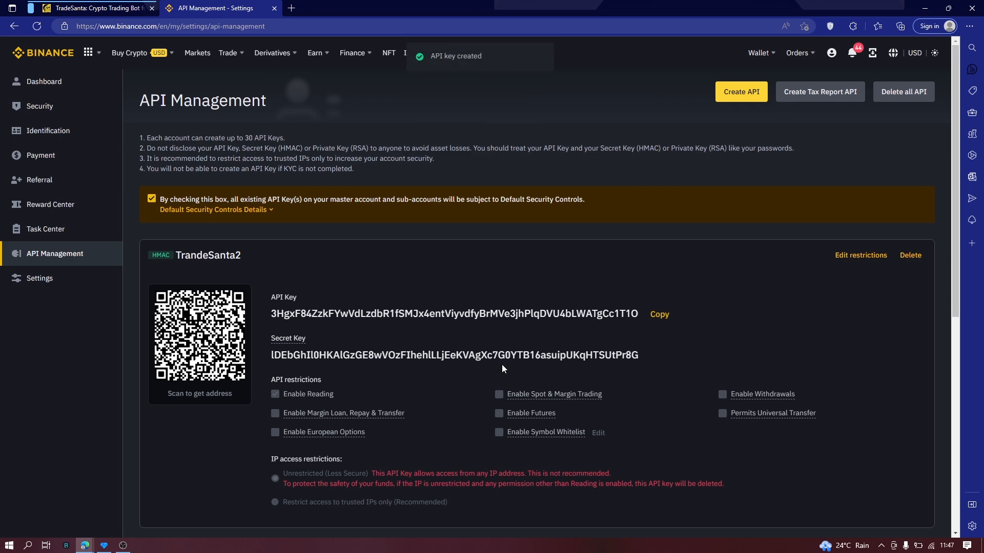
pyautogui.moveTo(588, 312)
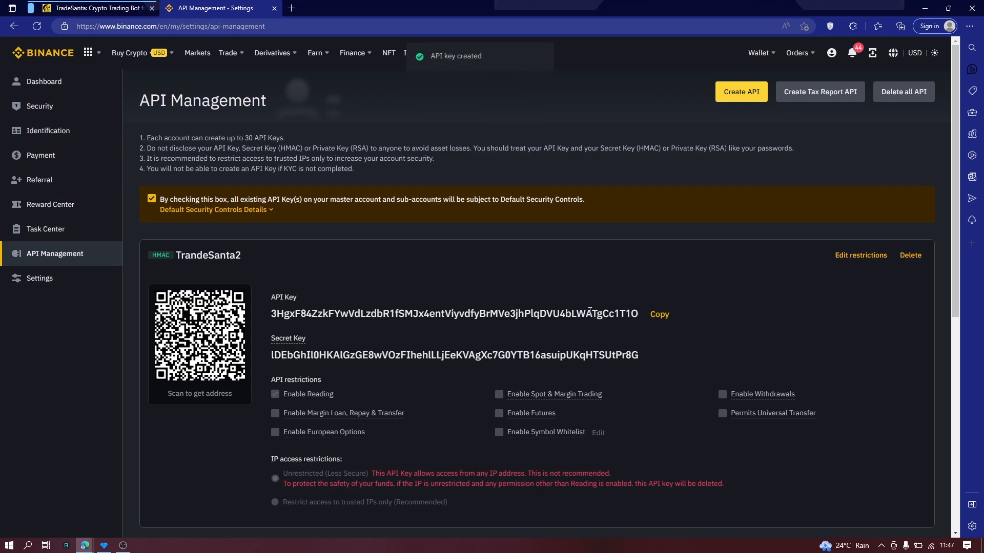
# Scroll the API Management page to view the TrandeSanta2 API and secret keys.
pyautogui.scroll(-3)
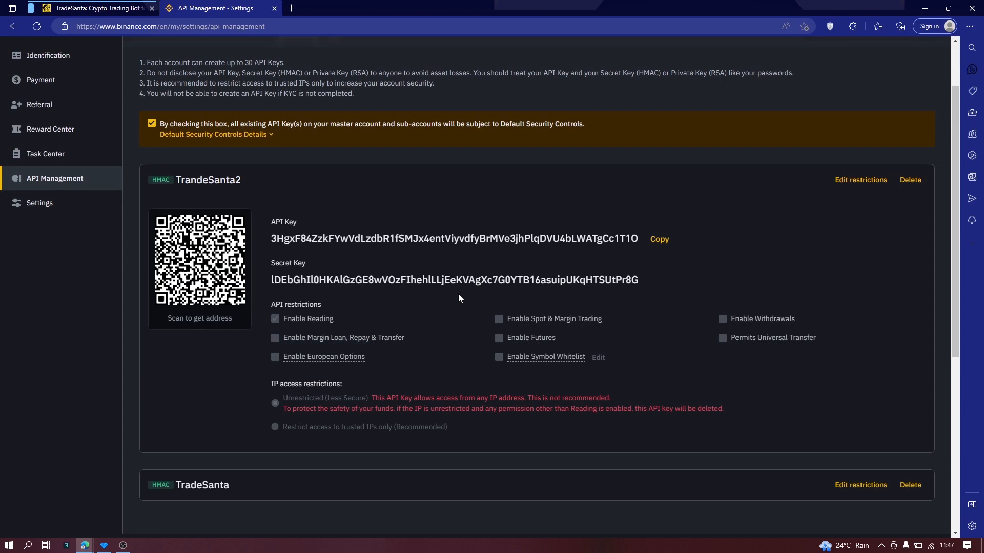
pyautogui.moveTo(640, 247)
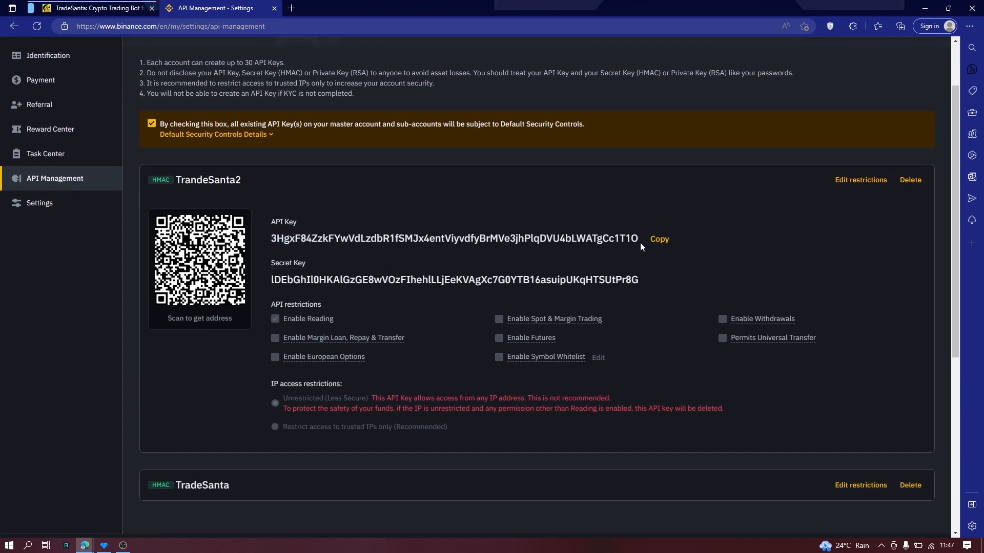
pyautogui.moveTo(831, 233)
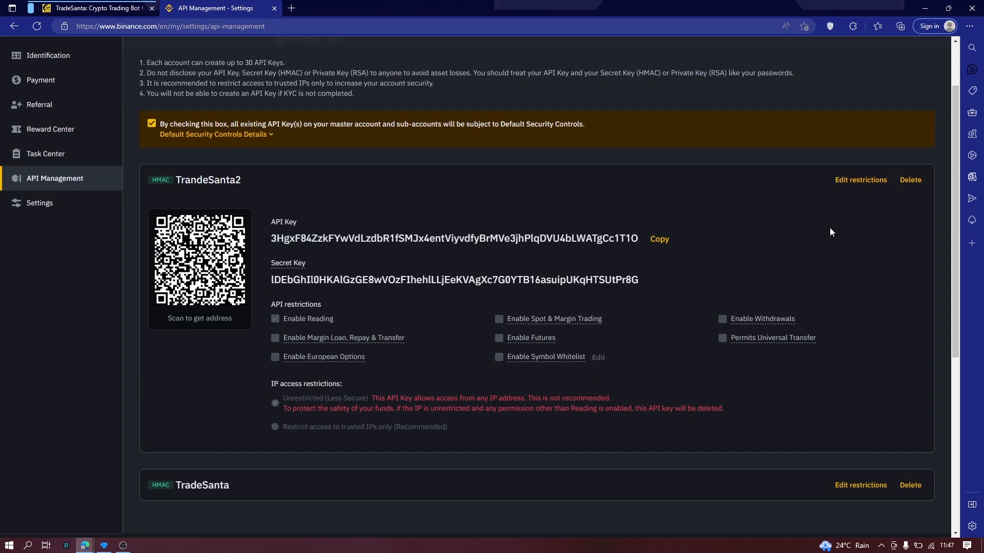
pyautogui.moveTo(228, 200)
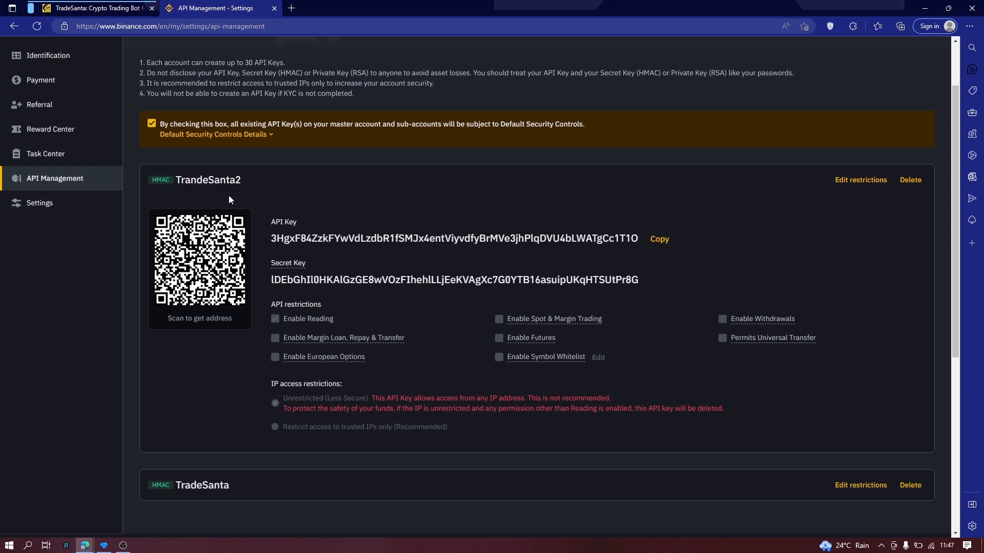
pyautogui.moveTo(308, 208)
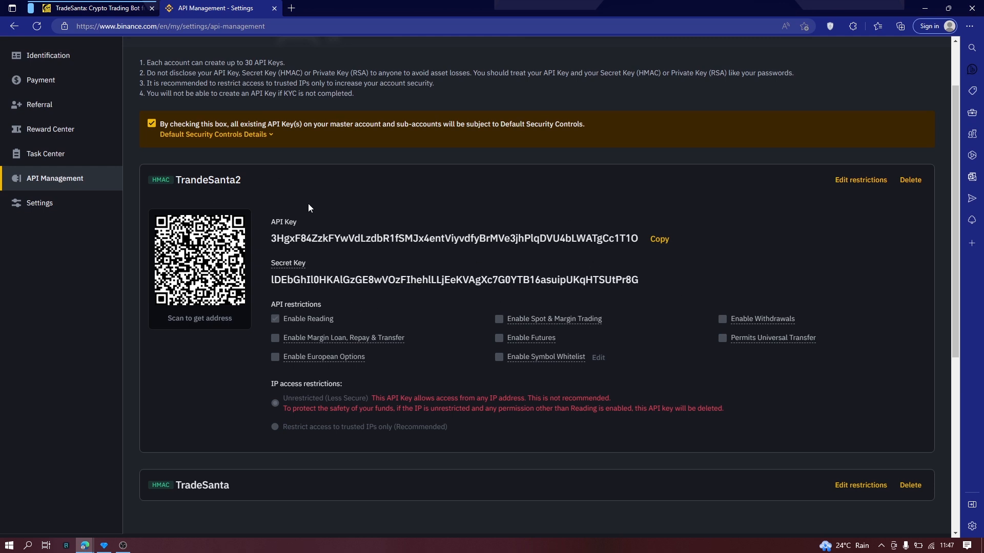
pyautogui.moveTo(473, 202)
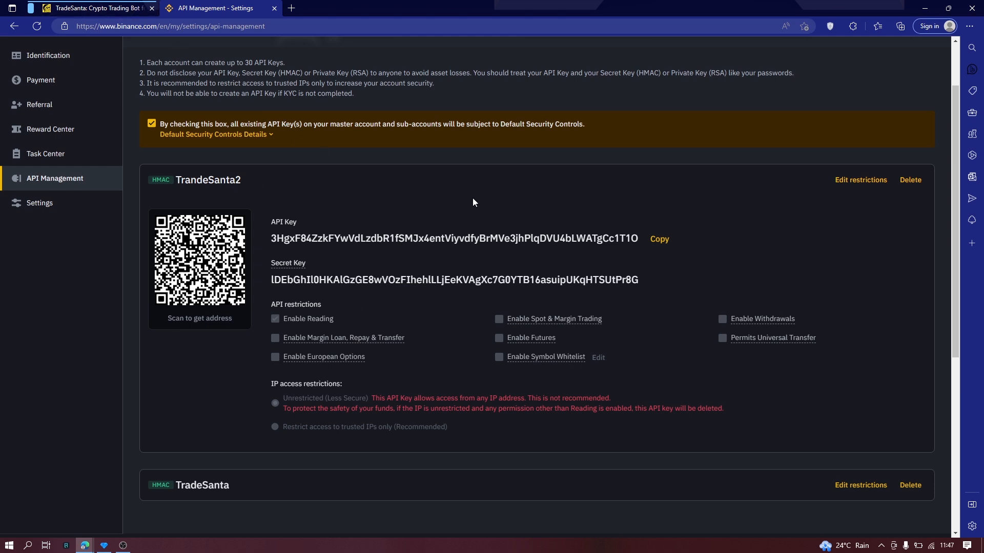
pyautogui.moveTo(631, 244)
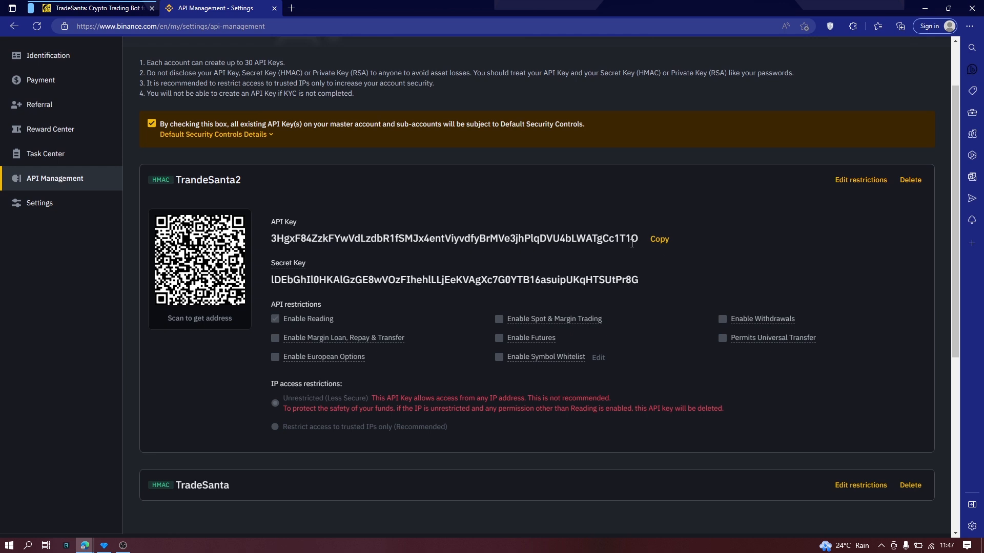
# Create a bot by copying the Marketplace's AGIX-BTC GRID Spot bot with 28.1% profitability.
pyautogui.click(97, 7)
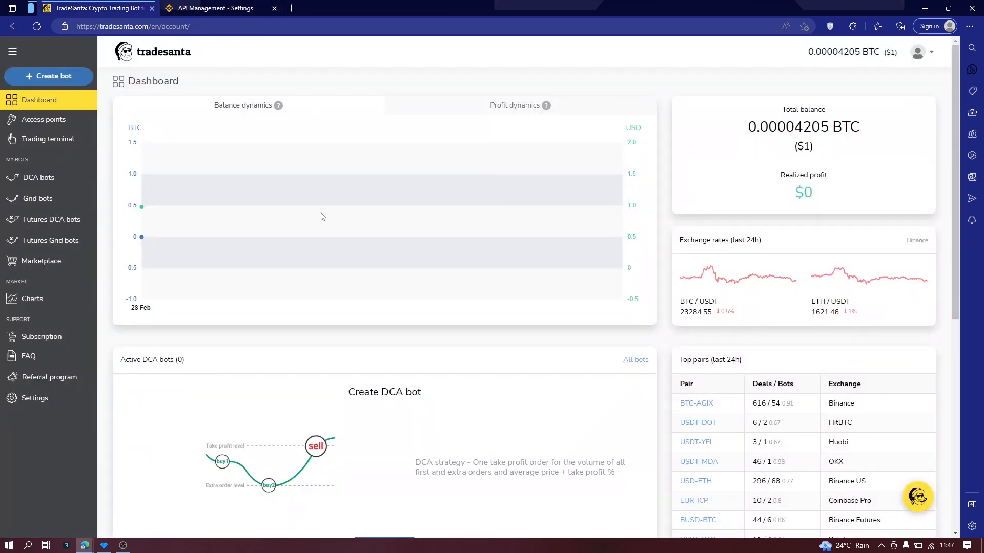
pyautogui.moveTo(157, 150)
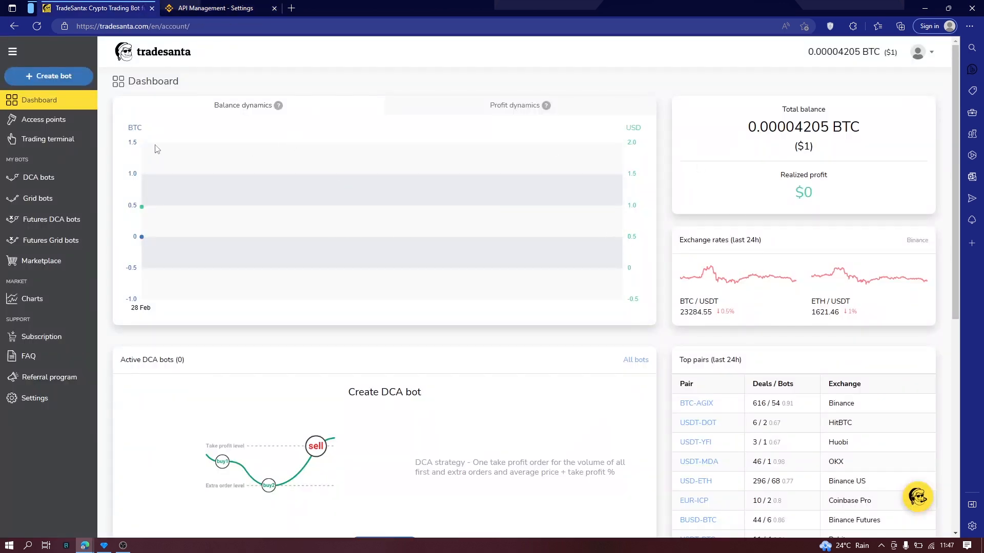
pyautogui.moveTo(44, 119)
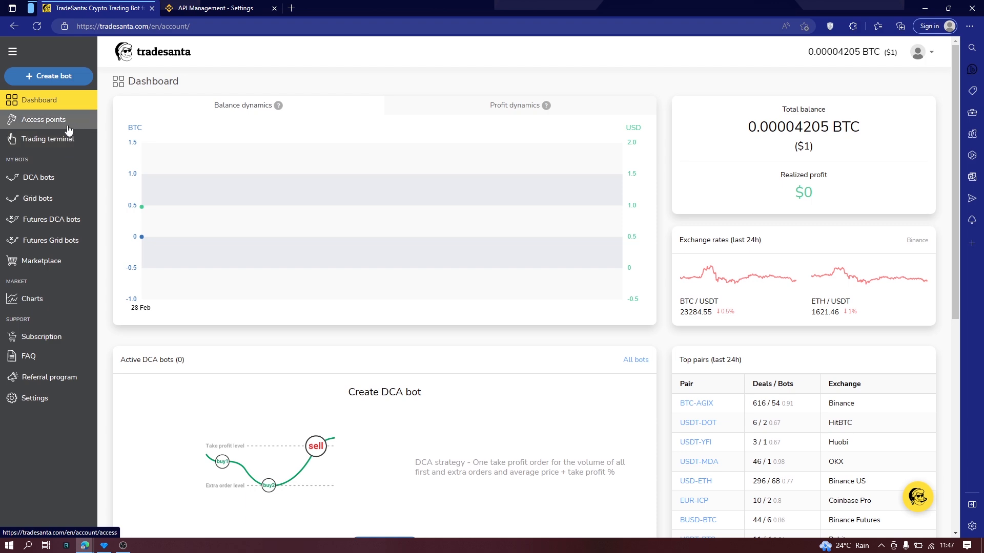
pyautogui.moveTo(63, 85)
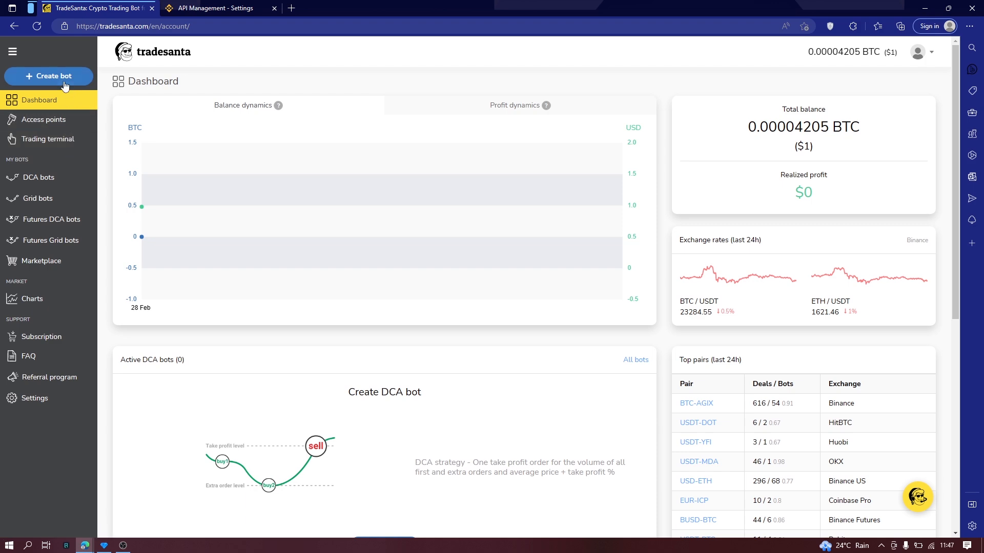
pyautogui.click(49, 76)
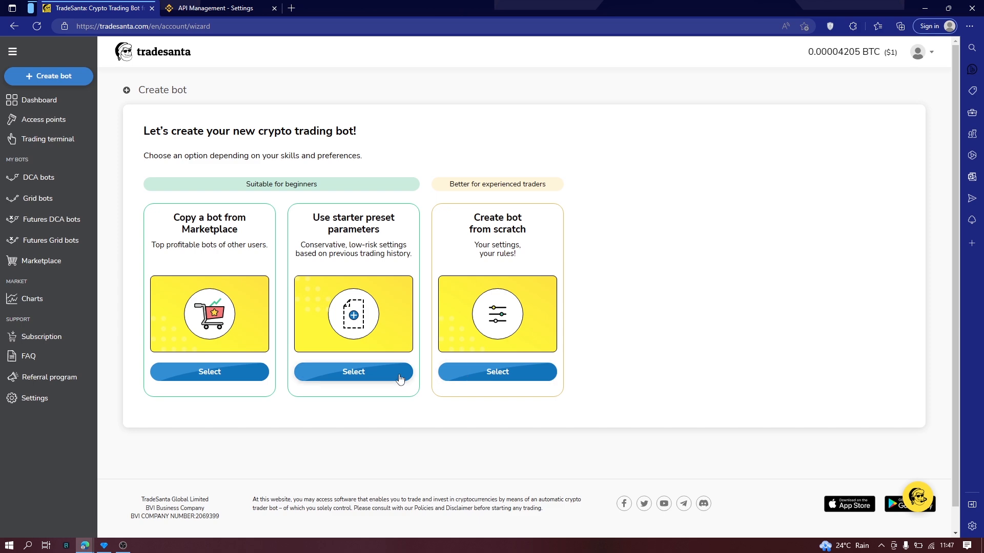
pyautogui.click(209, 371)
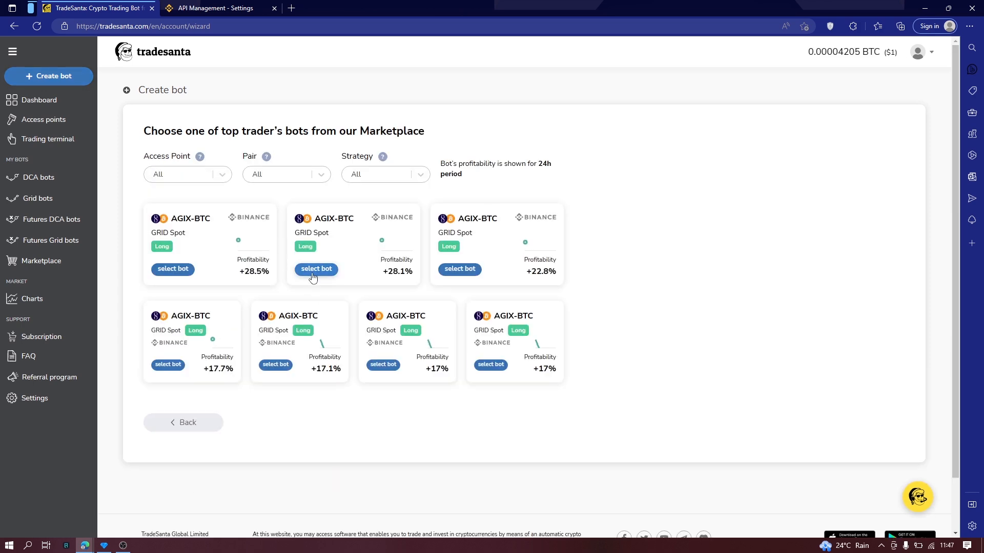
pyautogui.click(316, 268)
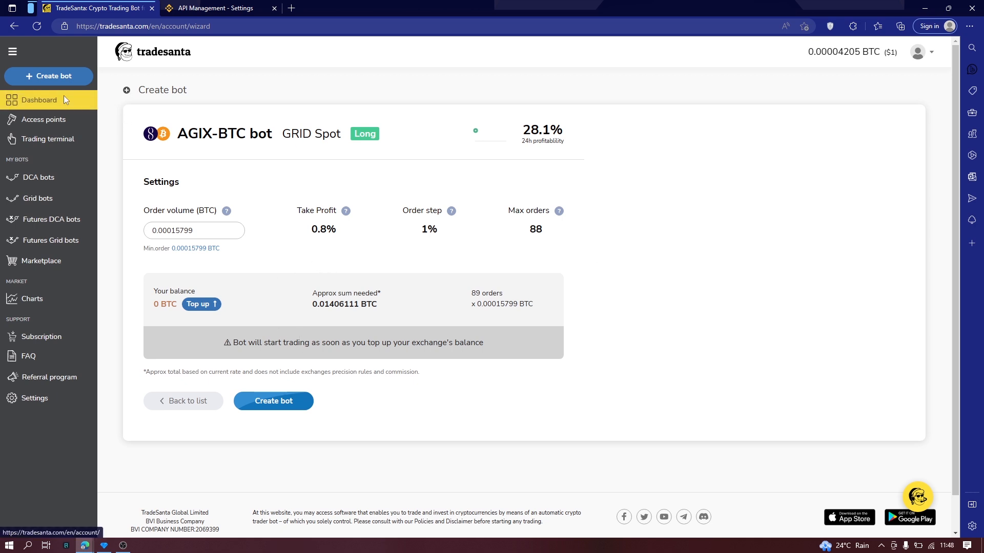
# Return to the Binance API Management tab showing the TradeSanta2 key and secret.
pyautogui.click(217, 8)
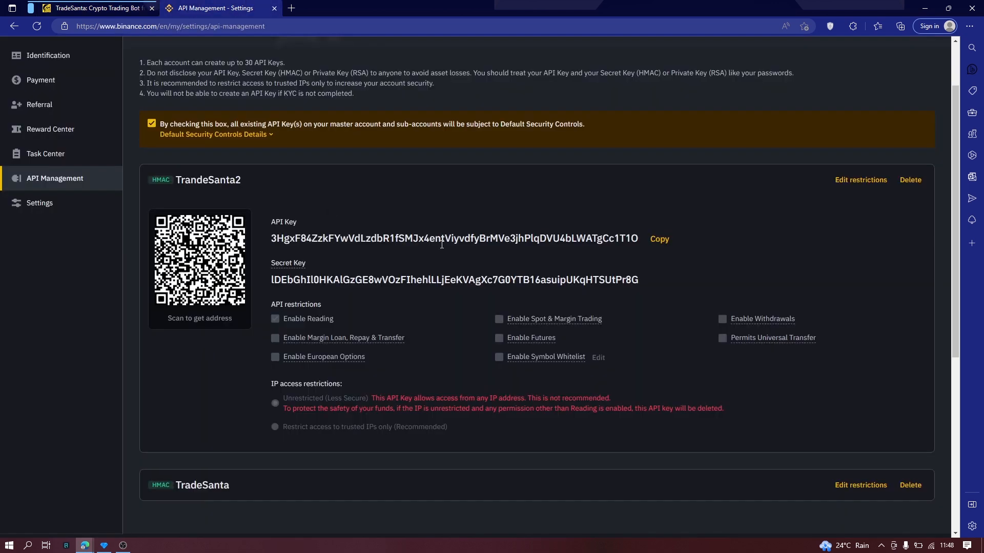
pyautogui.moveTo(279, 233)
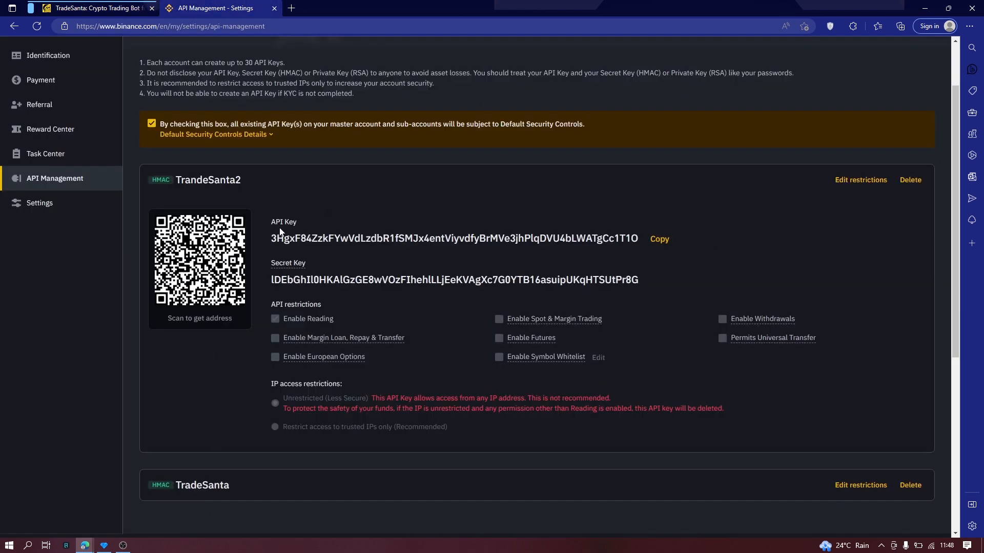
pyautogui.moveTo(502, 258)
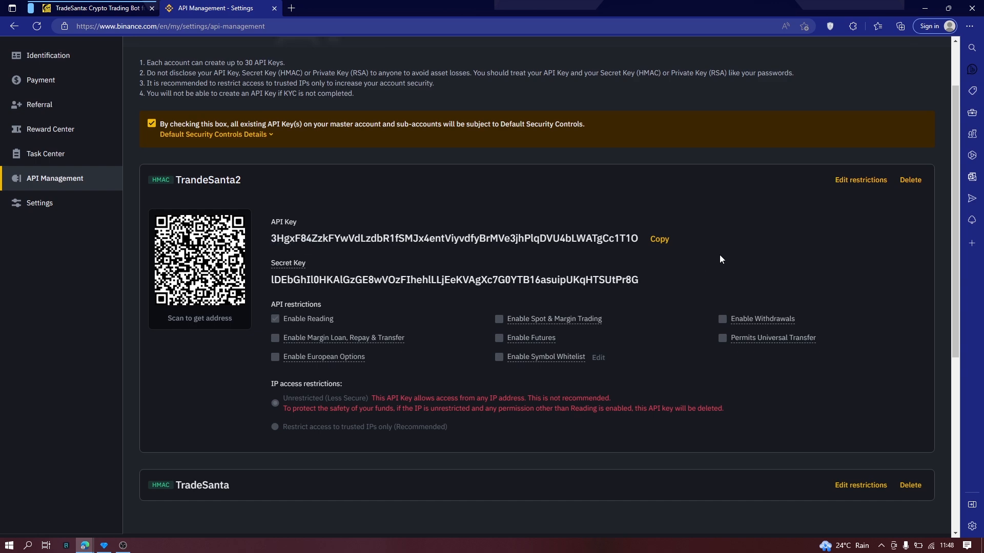
pyautogui.moveTo(296, 269)
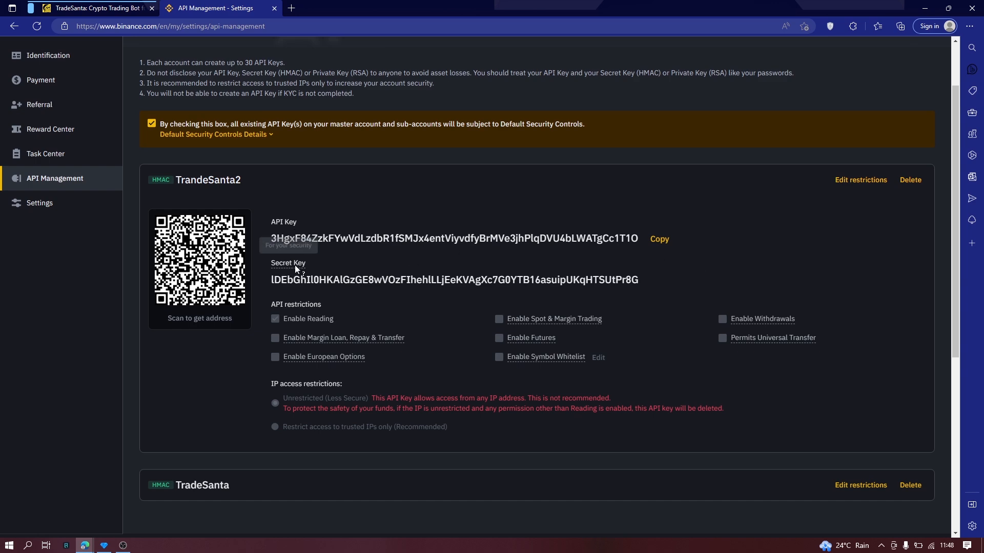